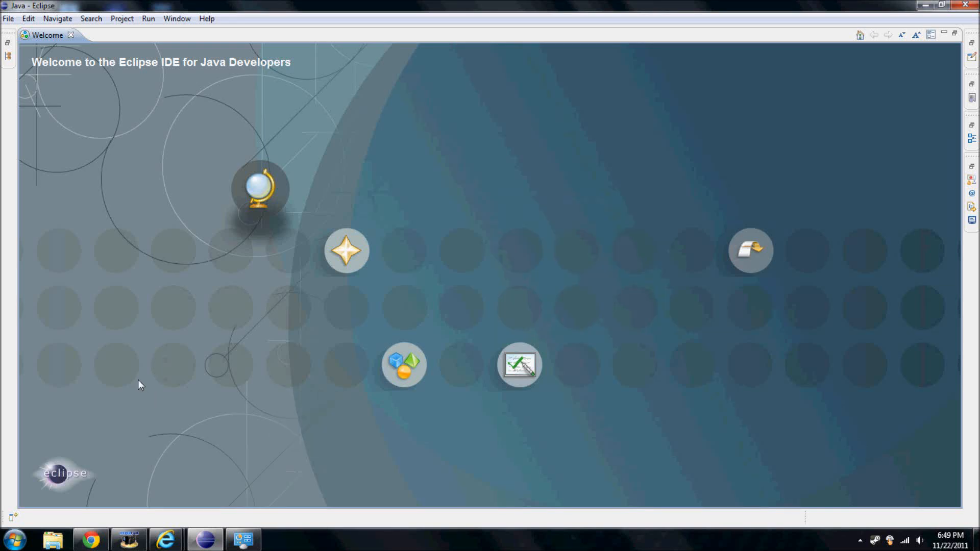
mouse_move(121, 356)
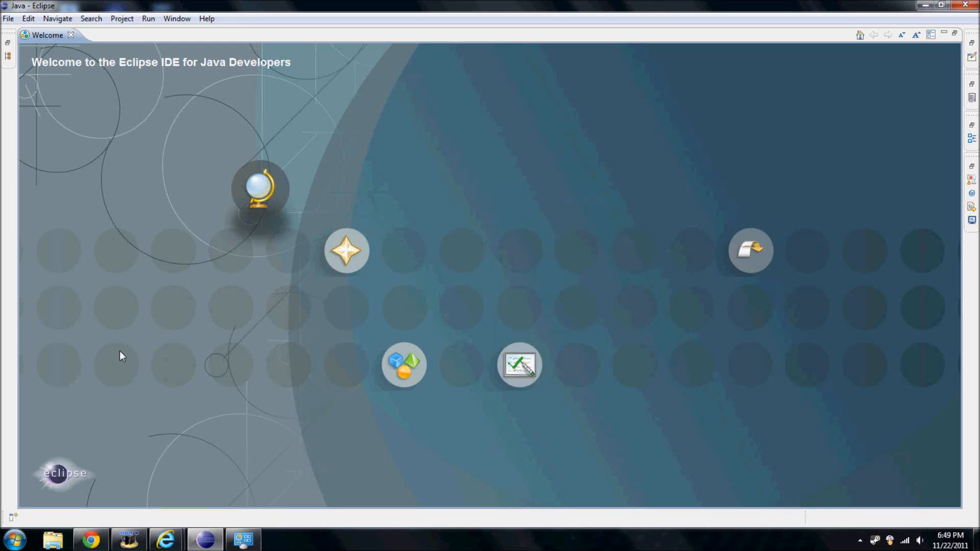
mouse_move(111, 351)
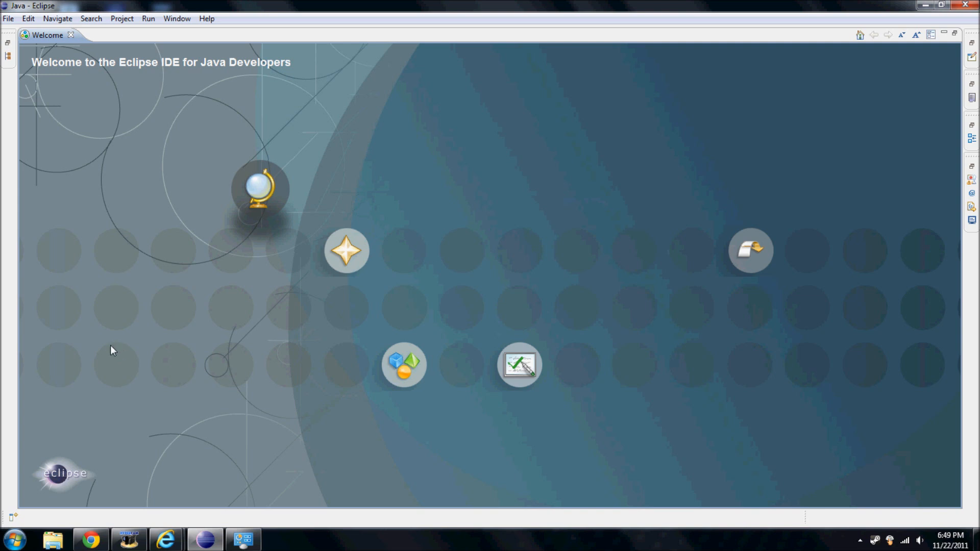
mouse_move(102, 353)
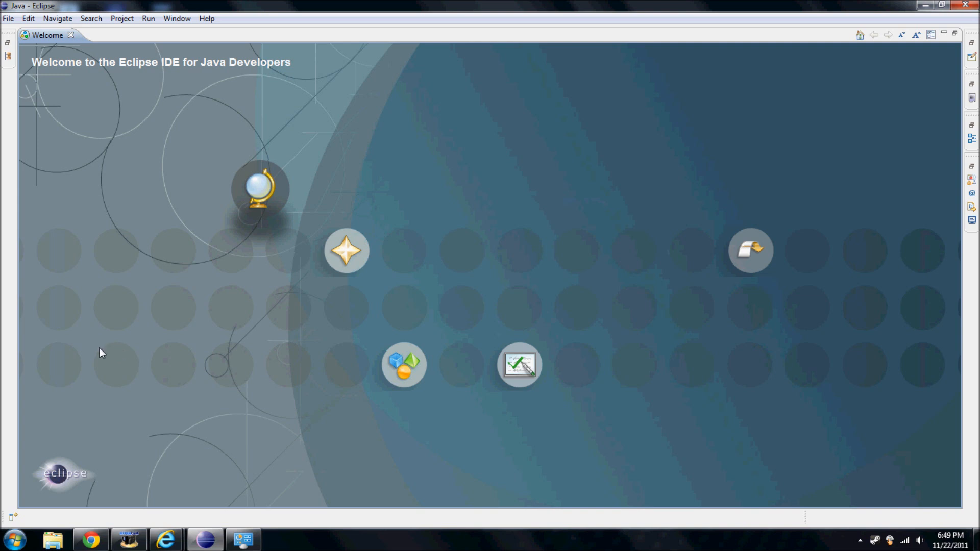
mouse_move(106, 383)
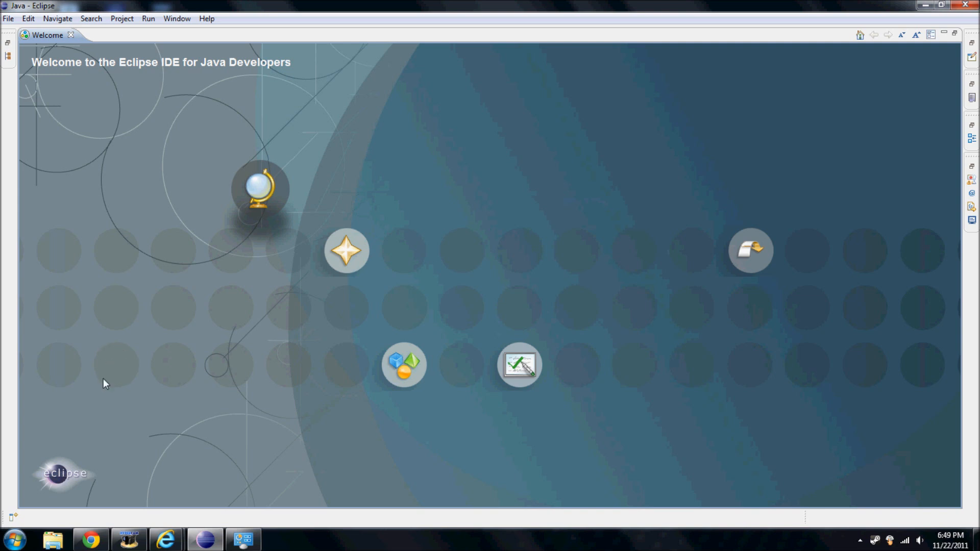
Step: View the computer's Properties from the Start menu to check Windows edition and 64-bit system type
click(13, 538)
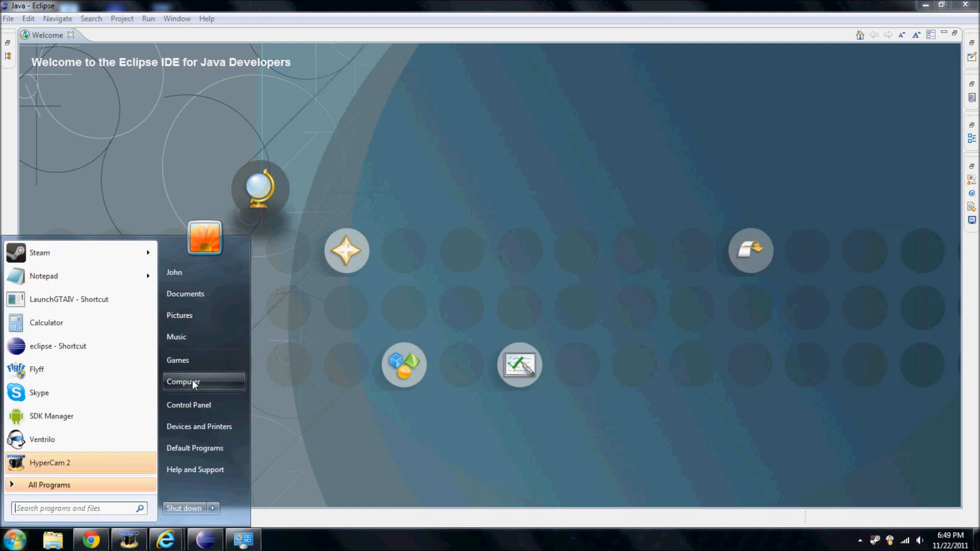
right_click(183, 382)
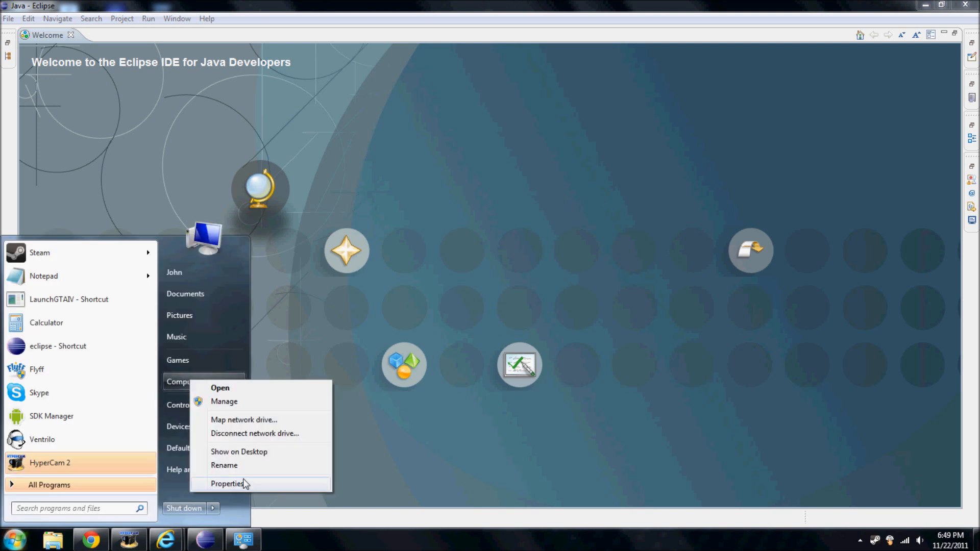
click(227, 483)
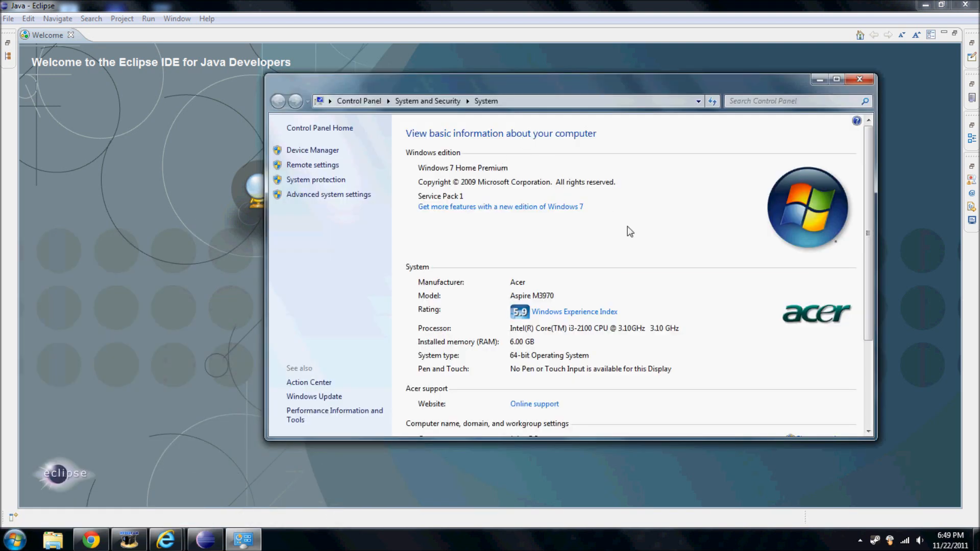
mouse_move(614, 332)
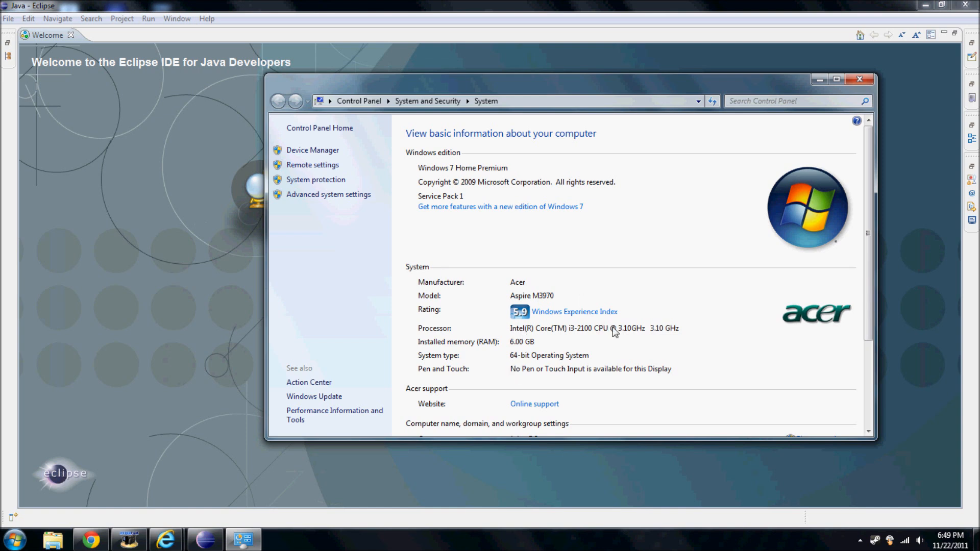
mouse_move(436, 369)
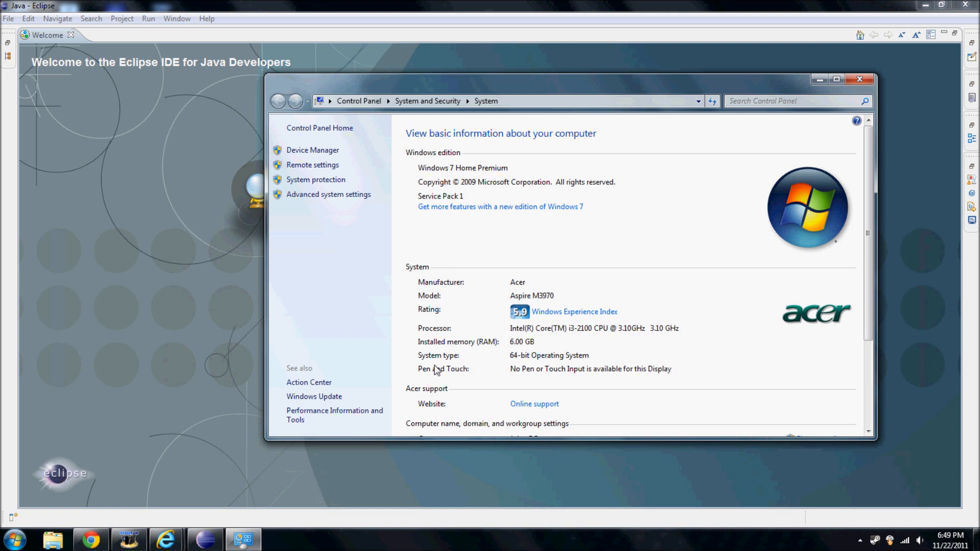
mouse_move(509, 359)
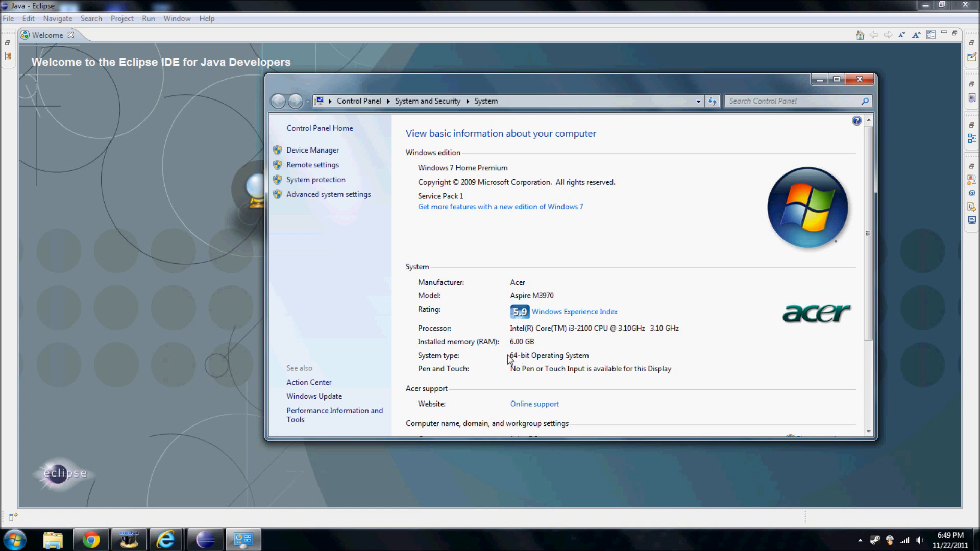
mouse_move(535, 366)
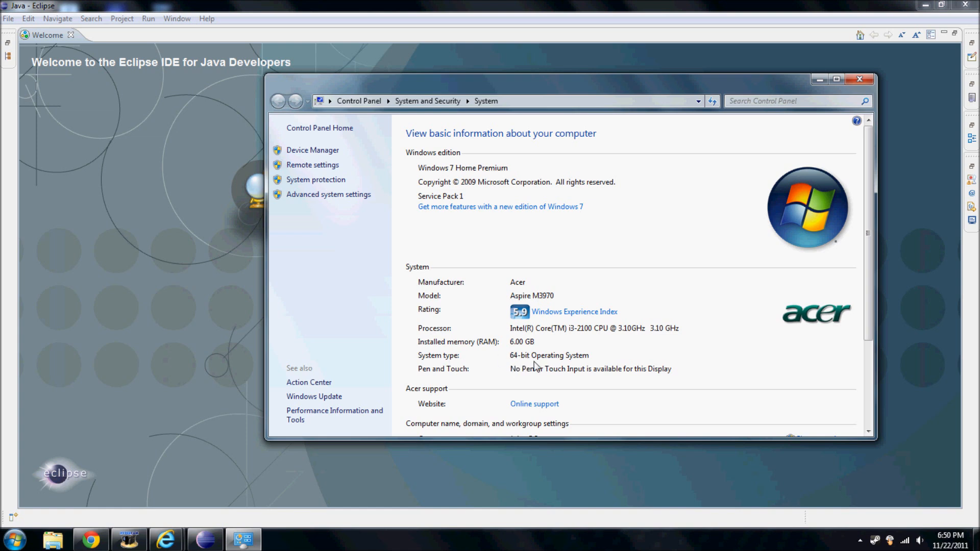
mouse_move(525, 363)
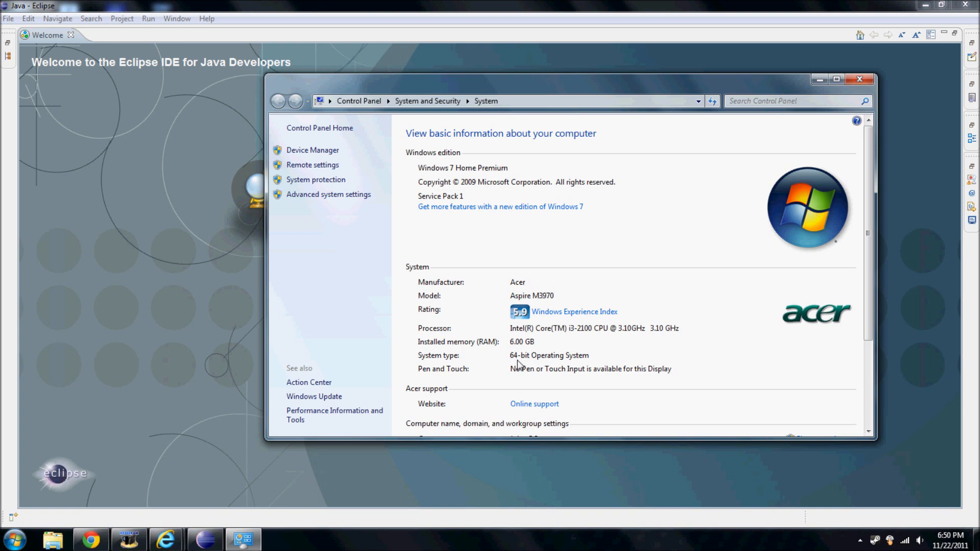
mouse_move(531, 365)
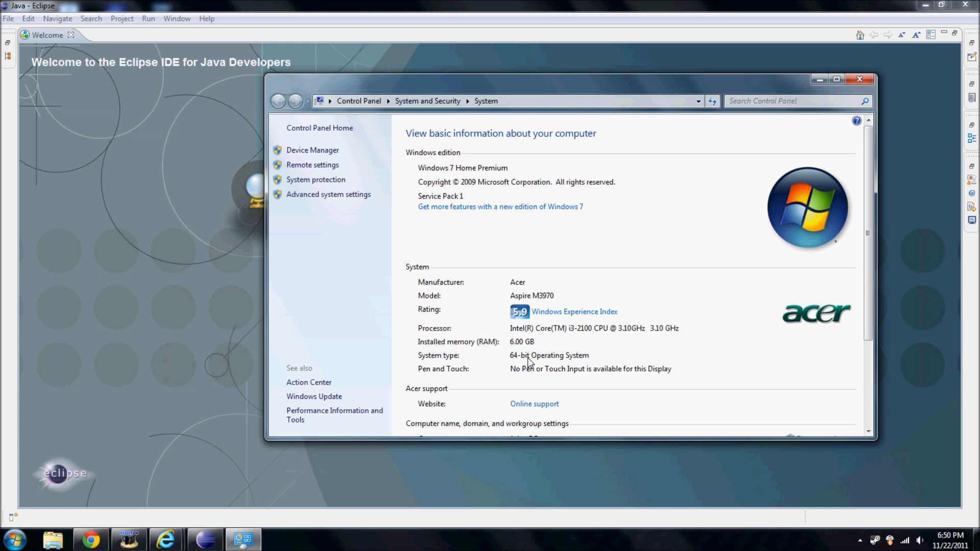
mouse_move(513, 363)
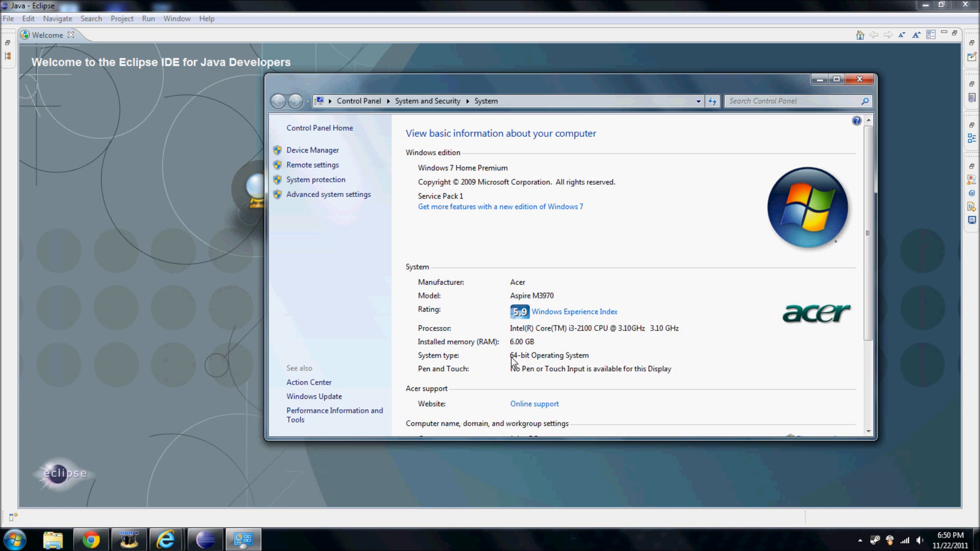
mouse_move(505, 370)
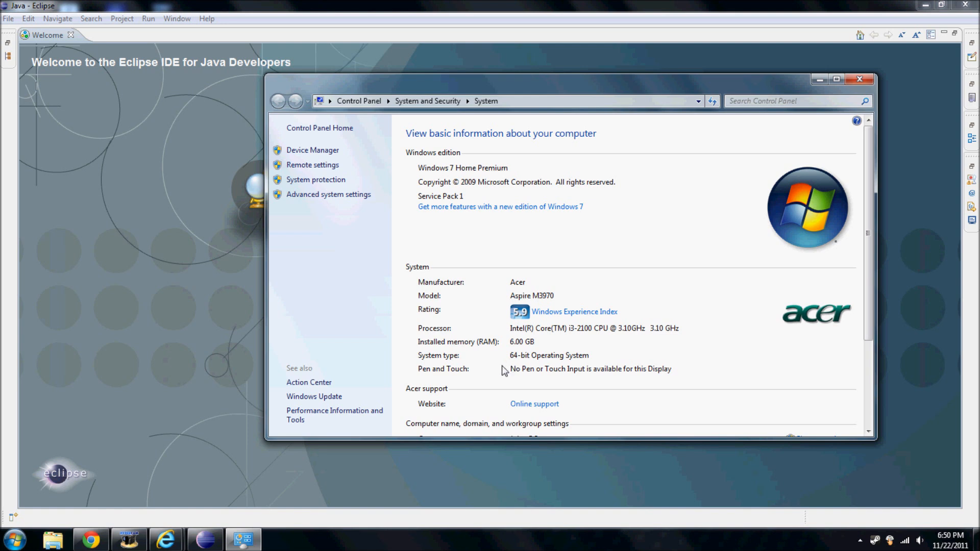
mouse_move(514, 374)
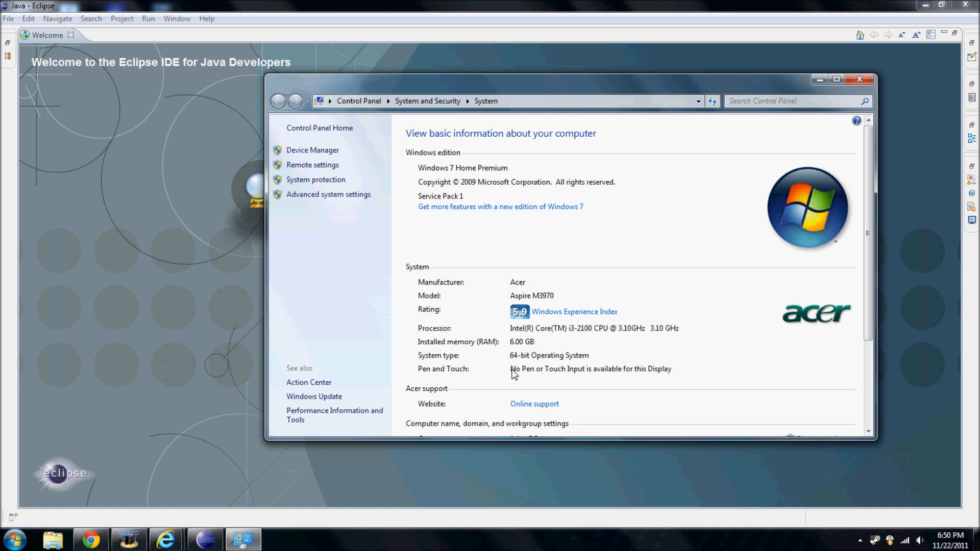
mouse_move(398, 412)
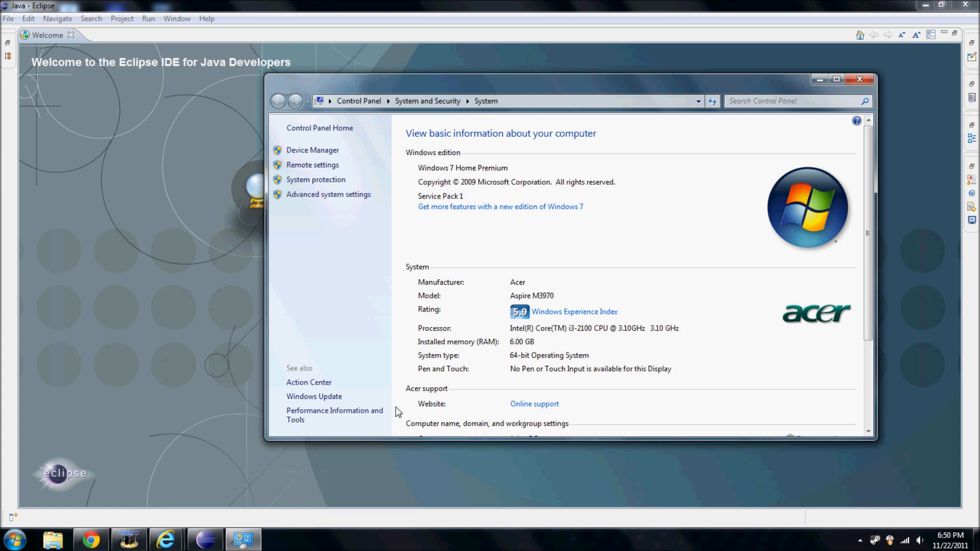
mouse_move(324, 373)
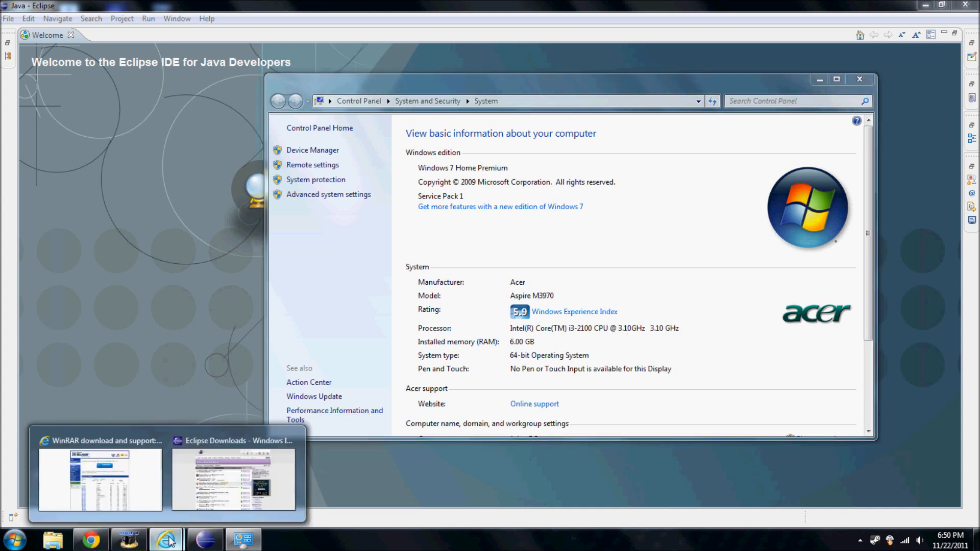
Step: Filter the WinRAR download list to 64 bit versions and scroll through the results
click(99, 478)
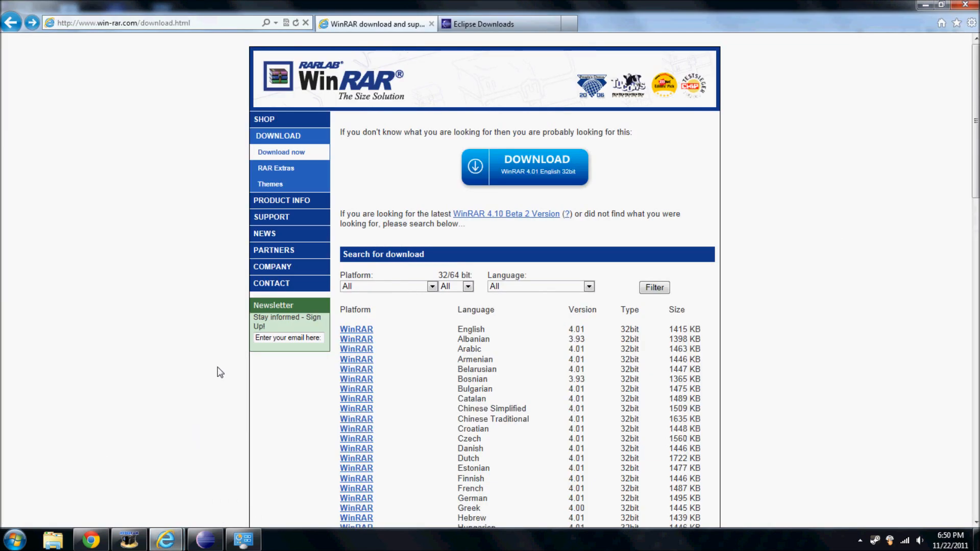
mouse_move(86, 40)
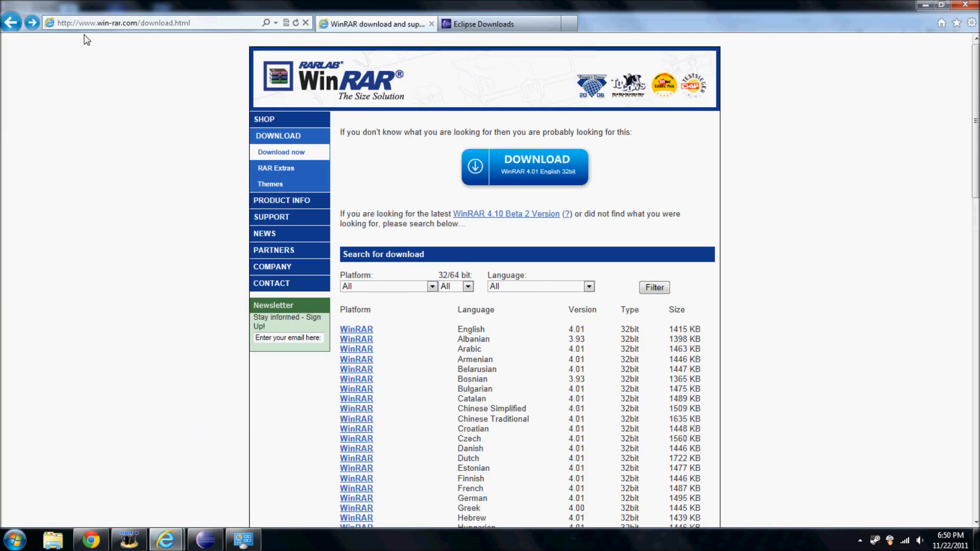
mouse_move(155, 182)
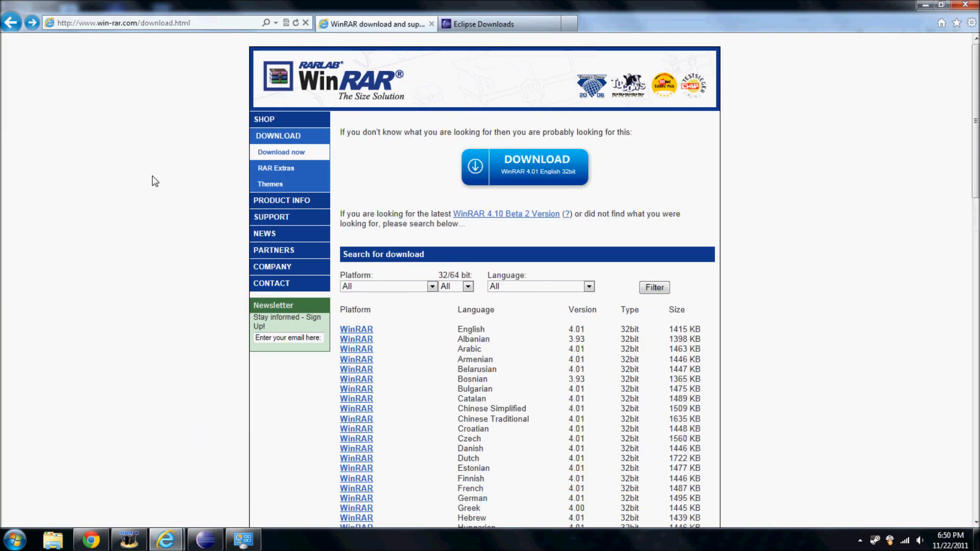
mouse_move(405, 344)
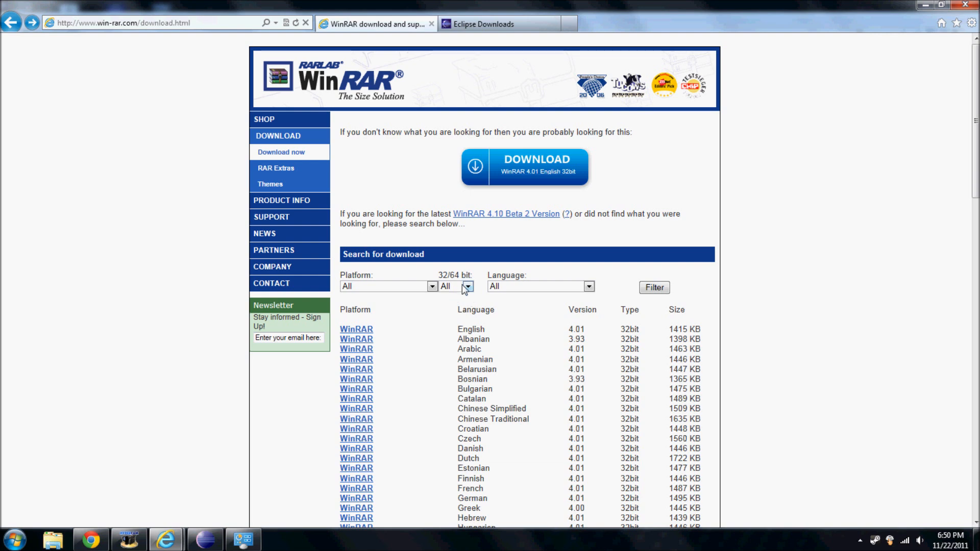
click(467, 286)
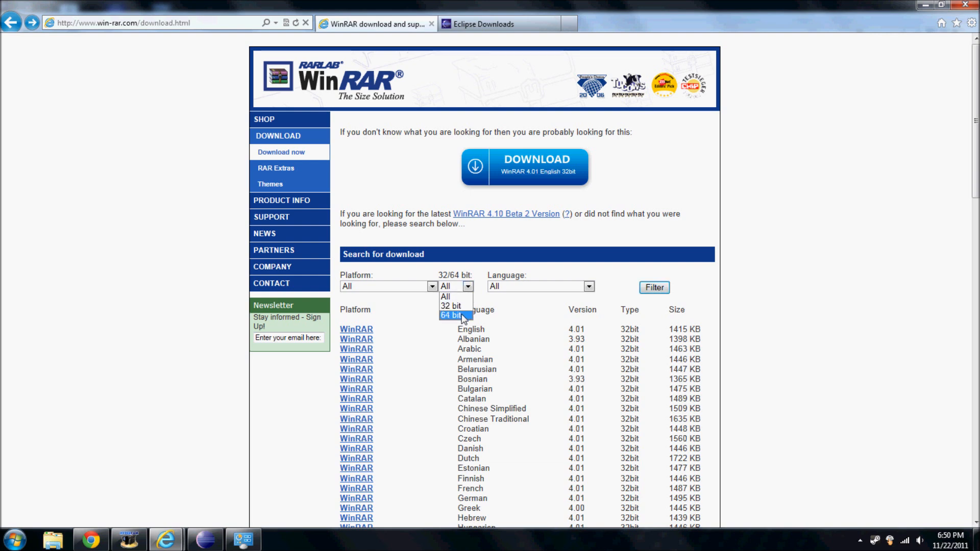
mouse_move(197, 530)
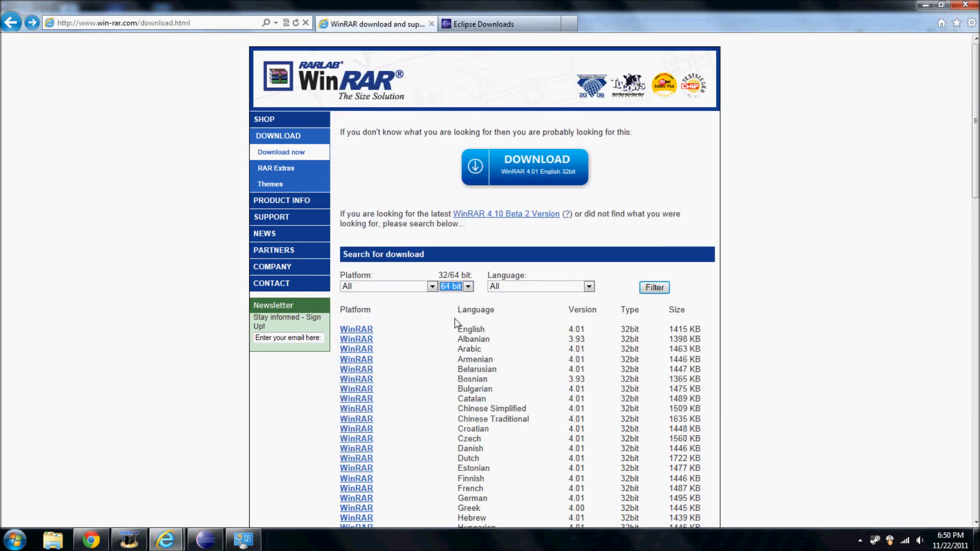
click(653, 288)
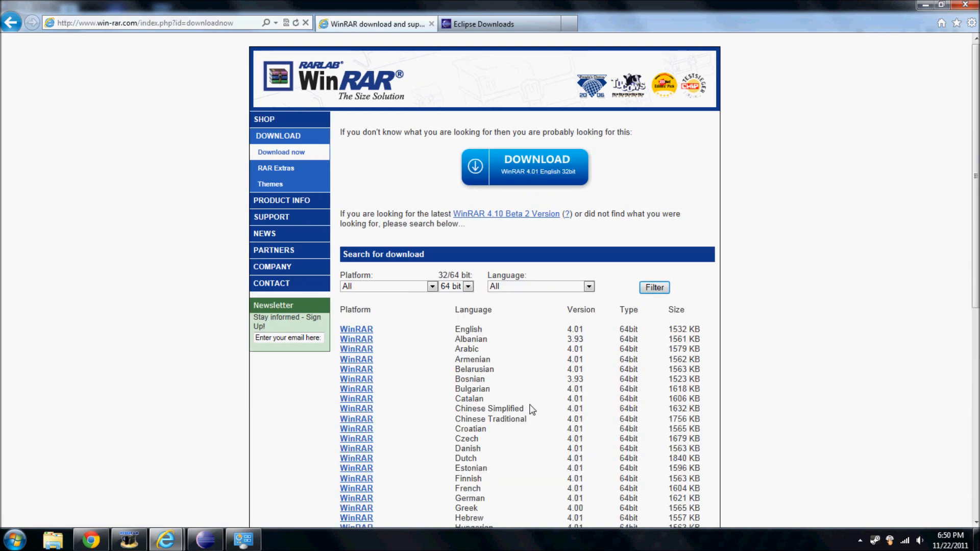
mouse_move(630, 321)
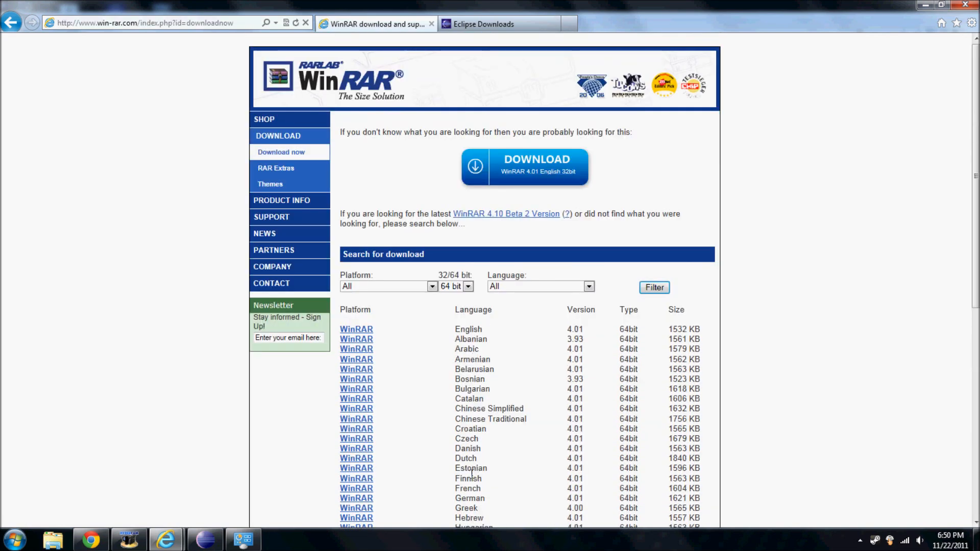
scroll(down, 3)
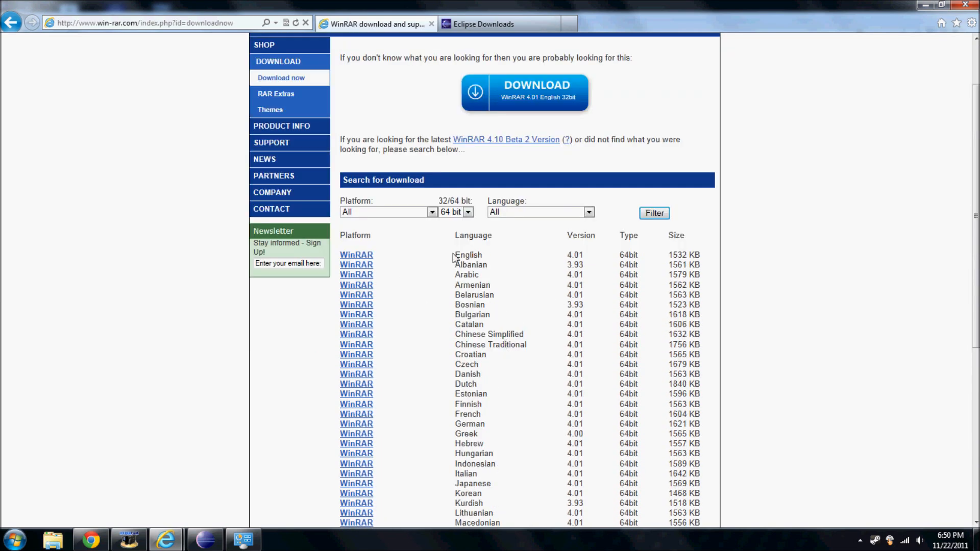
mouse_move(452, 286)
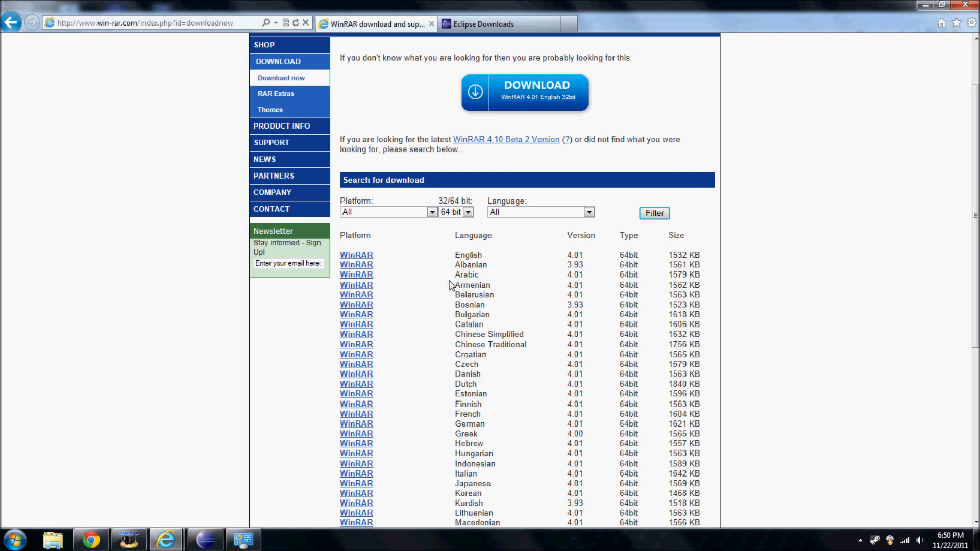
mouse_move(584, 256)
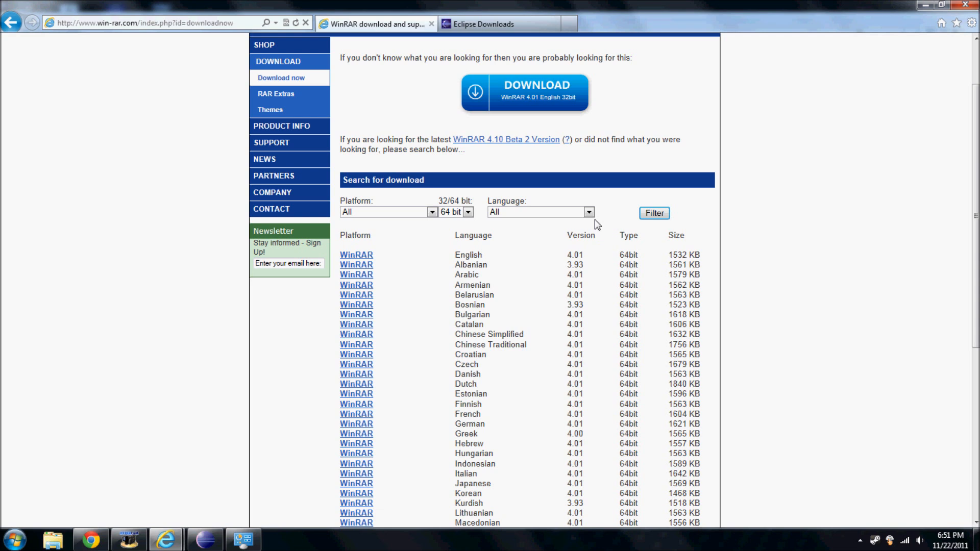
mouse_move(380, 258)
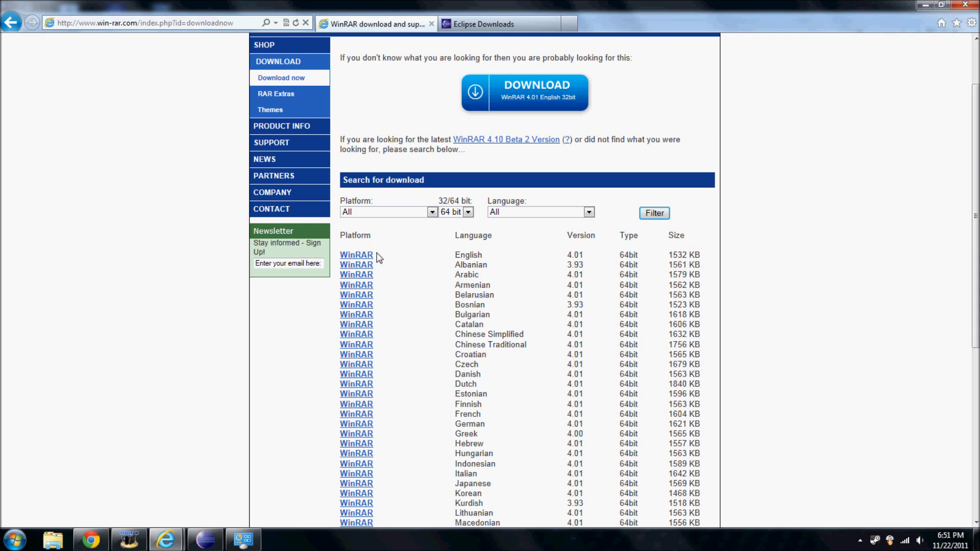
mouse_move(356, 254)
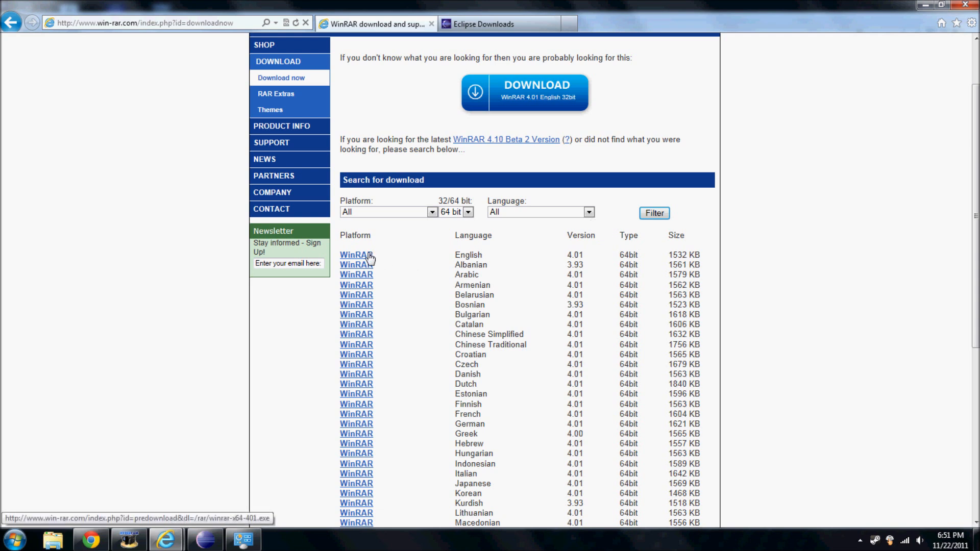
Step: Download the English 64-bit WinRAR 4.01 installer and run it despite the unverified publisher warning
click(355, 254)
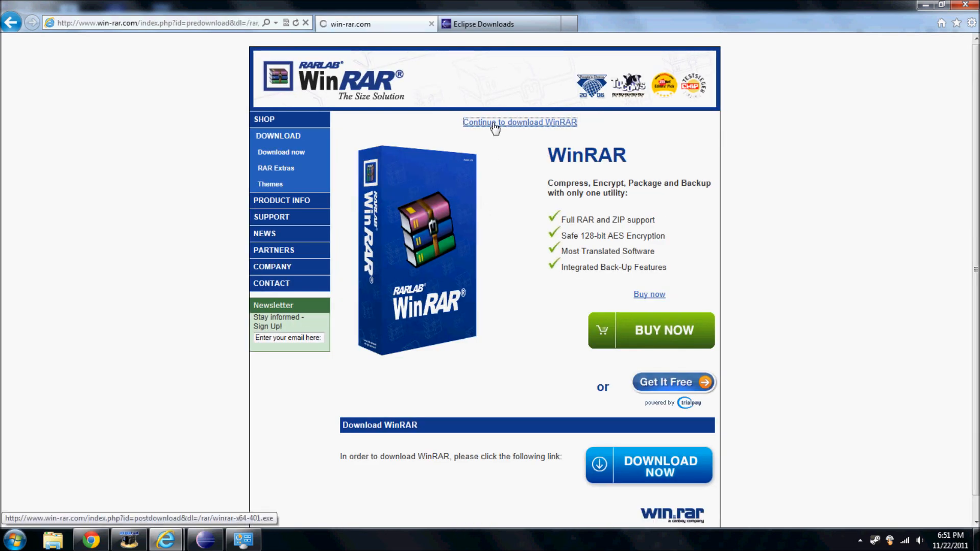
click(520, 121)
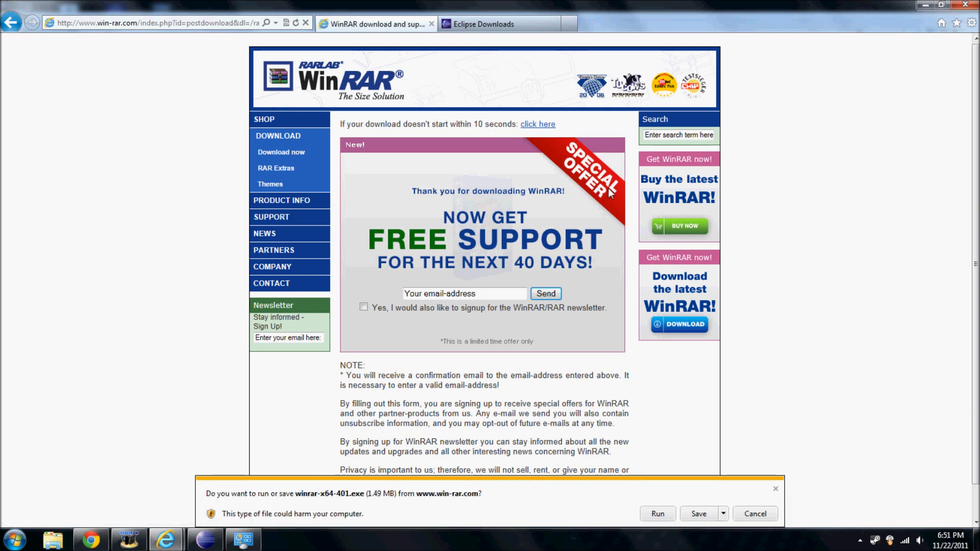
mouse_move(274, 506)
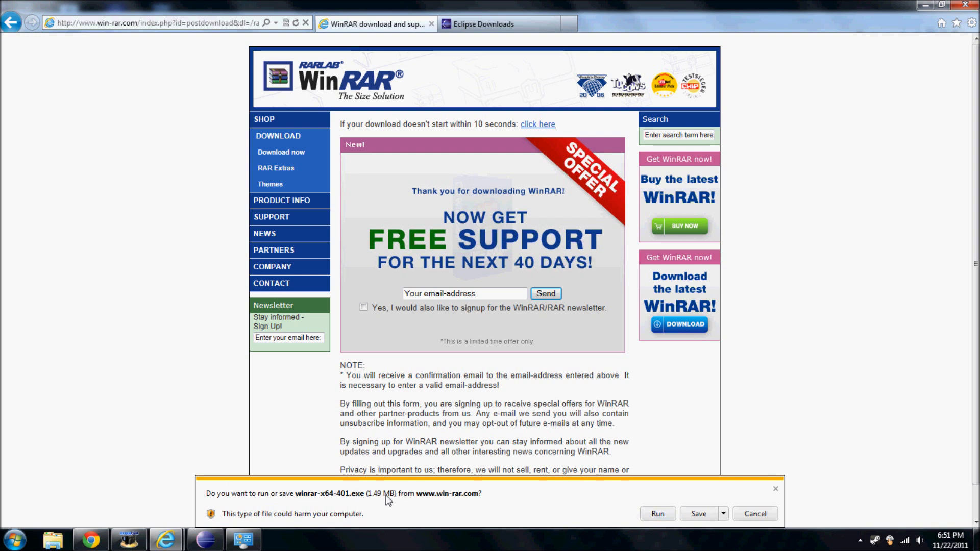
mouse_move(553, 500)
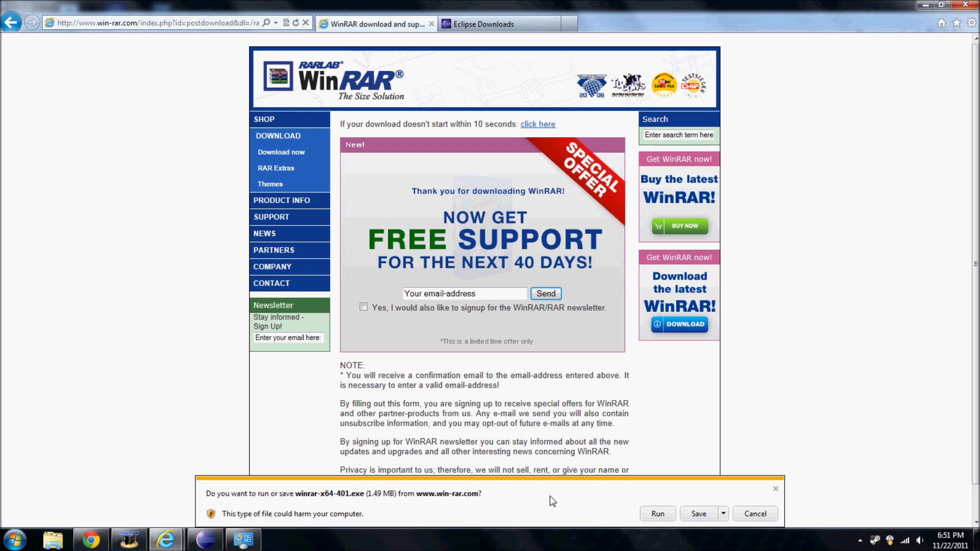
mouse_move(518, 486)
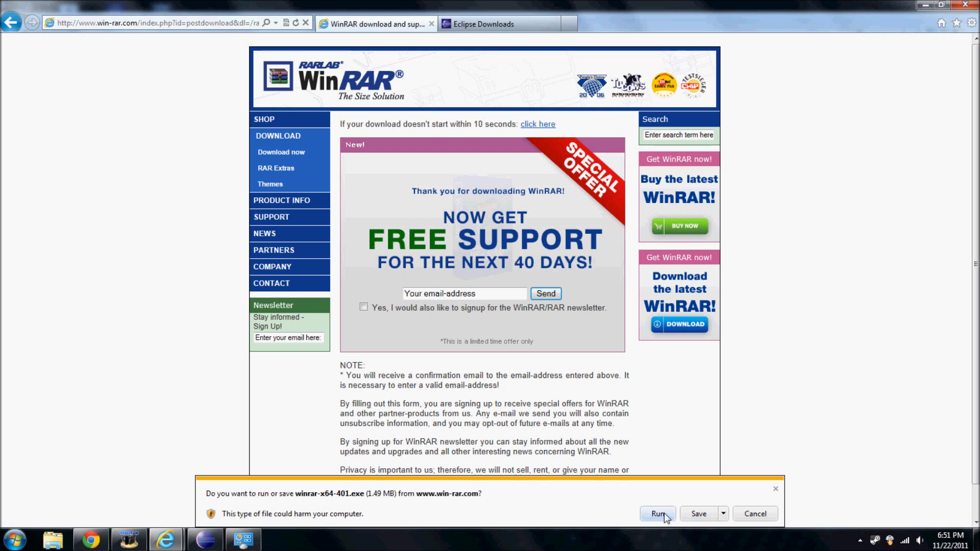
mouse_move(699, 513)
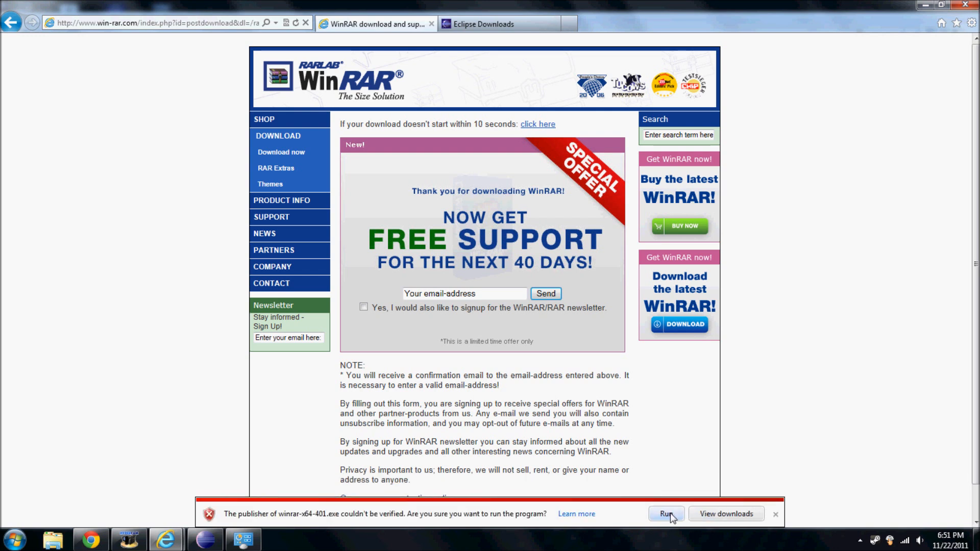
mouse_move(285, 519)
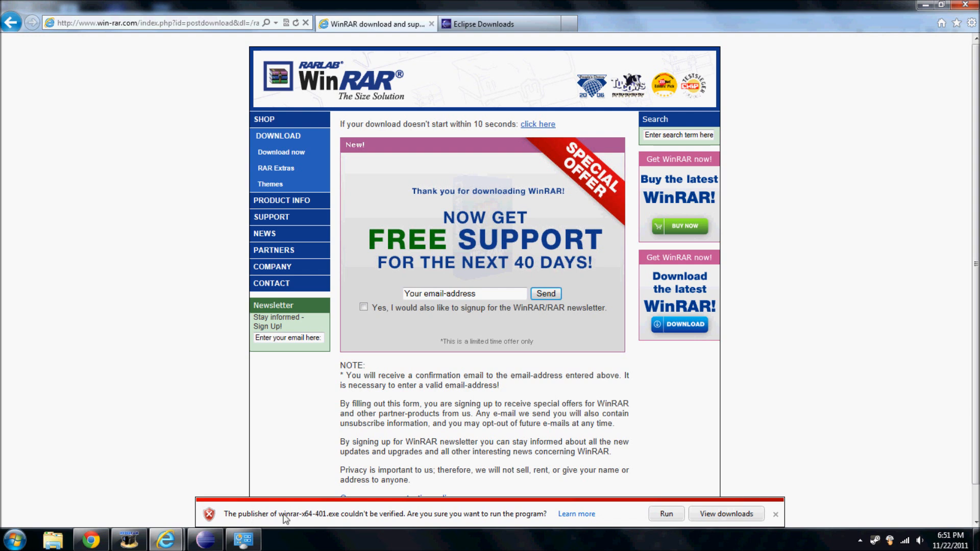
mouse_move(648, 507)
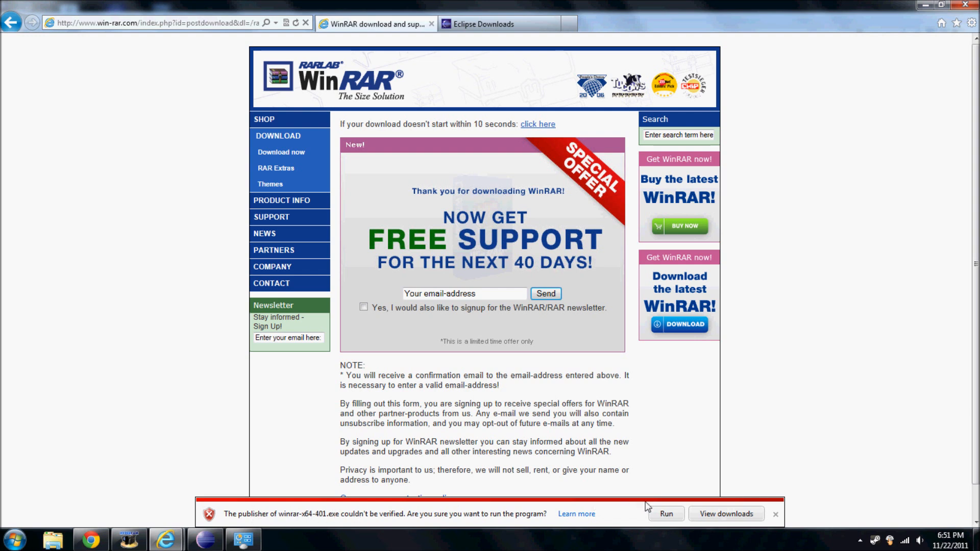
click(664, 514)
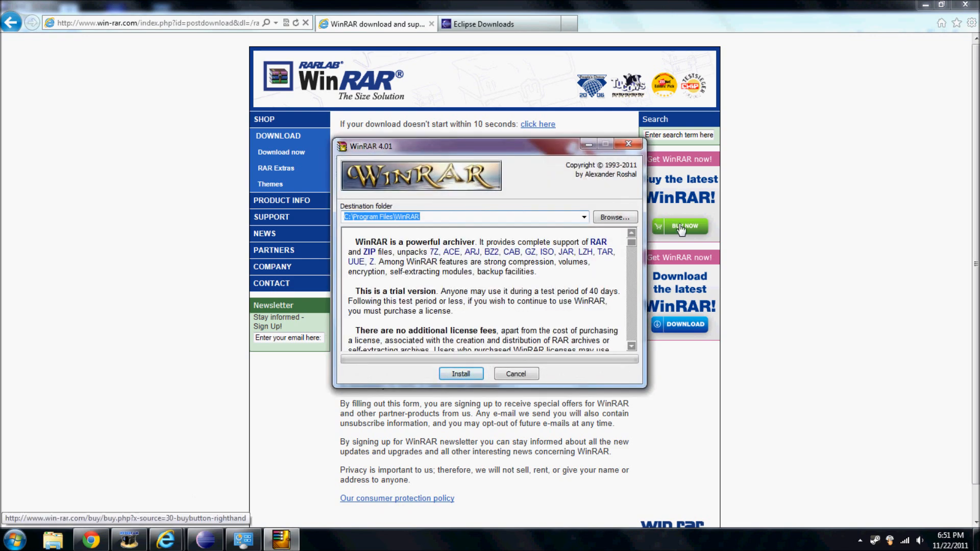
Step: Install WinRAR to the default folder with JAR and ISO associated and a desktop icon added
click(461, 373)
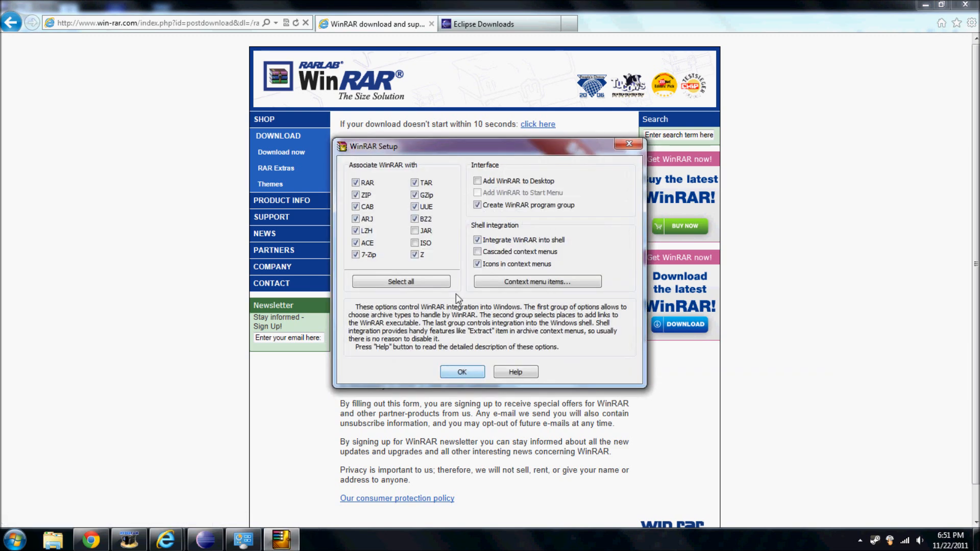
click(414, 231)
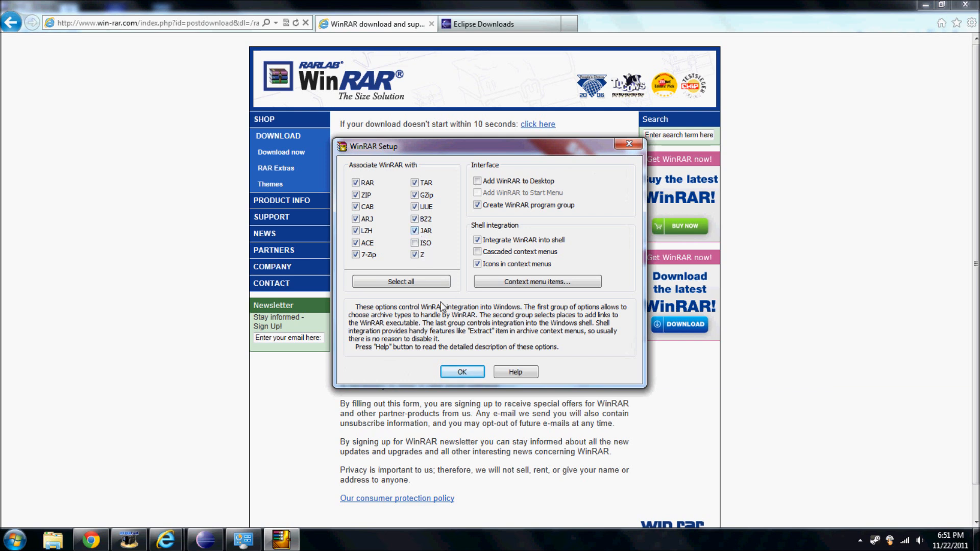
click(414, 243)
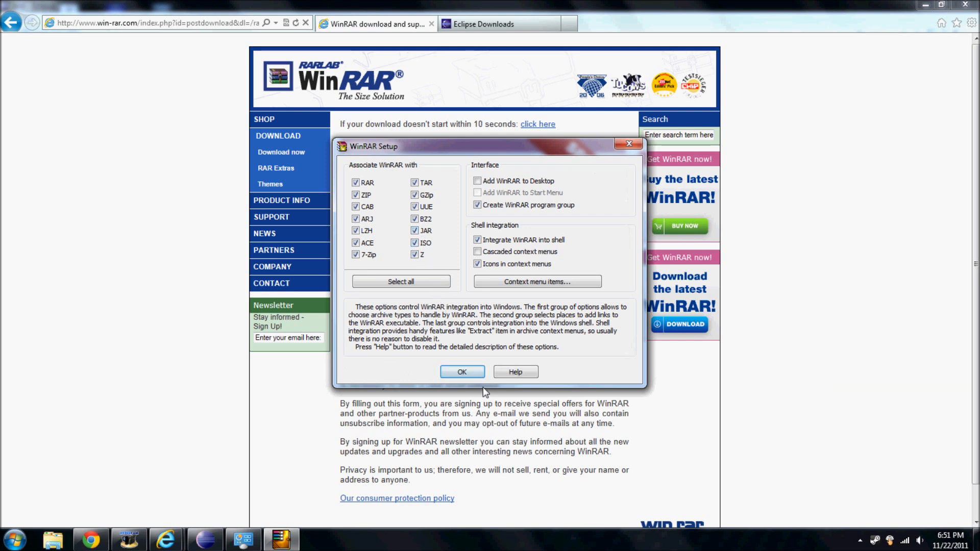
click(477, 181)
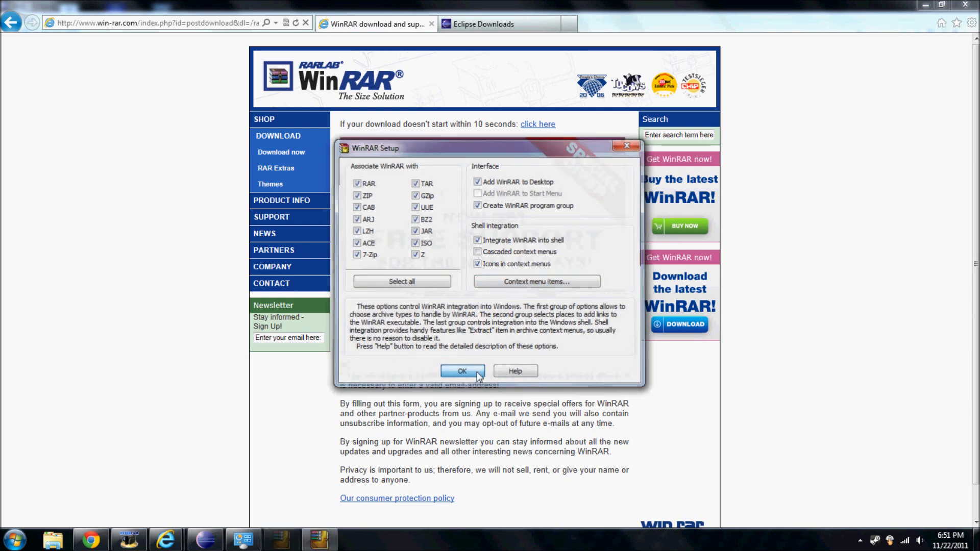
click(462, 371)
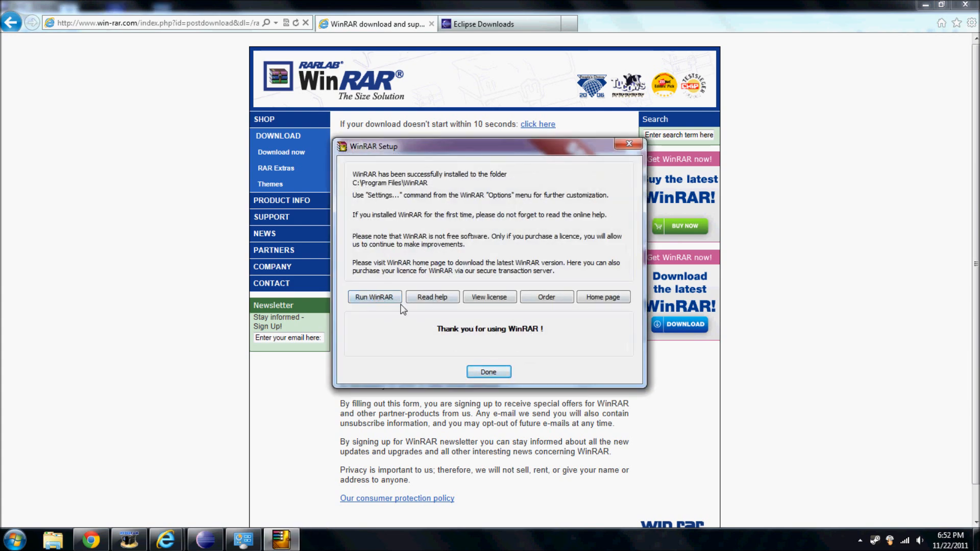
Step: Finish the WinRAR setup and return to the Eclipse Downloads page
click(488, 372)
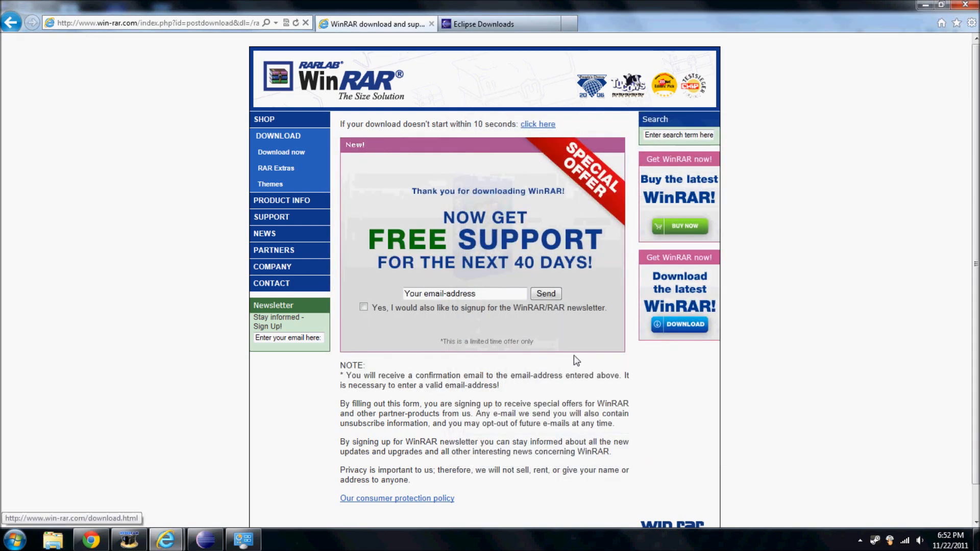
click(486, 23)
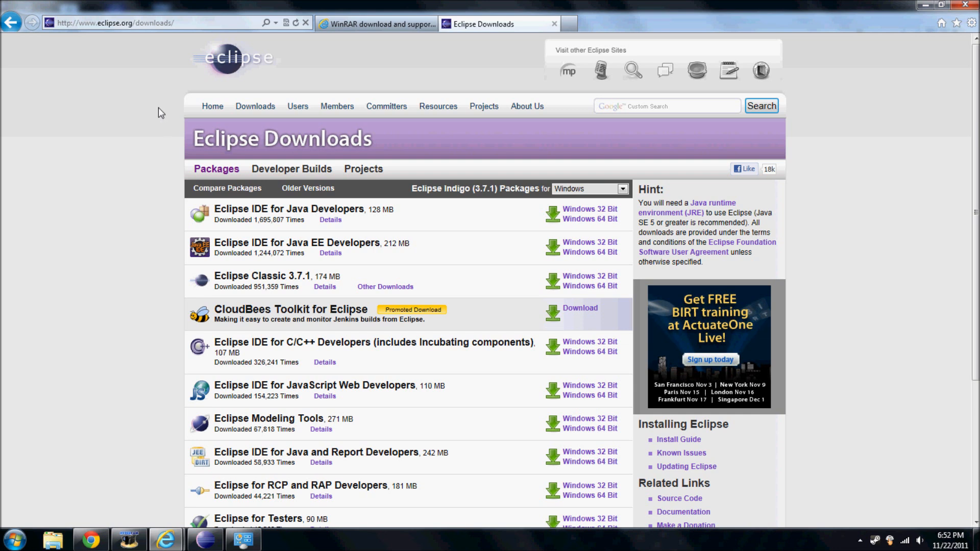
mouse_move(131, 59)
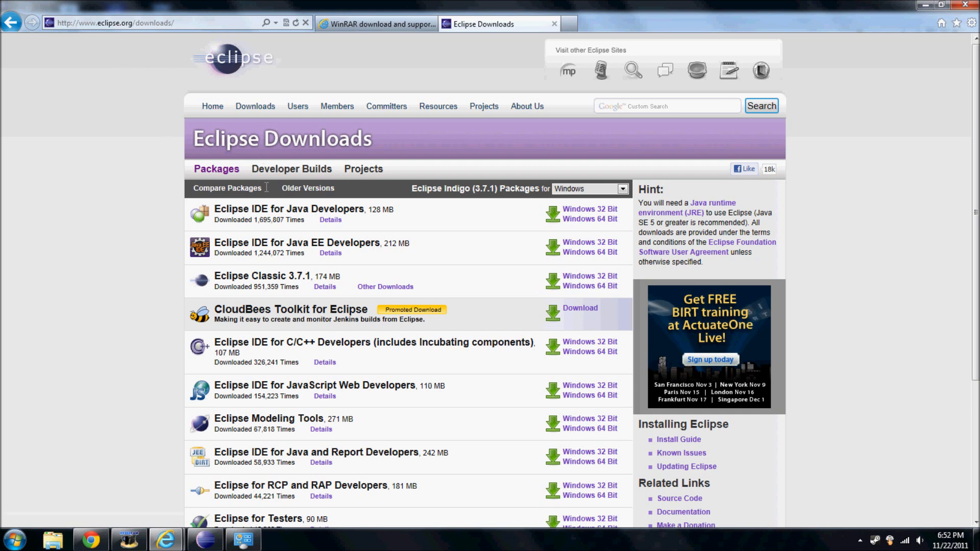
mouse_move(246, 139)
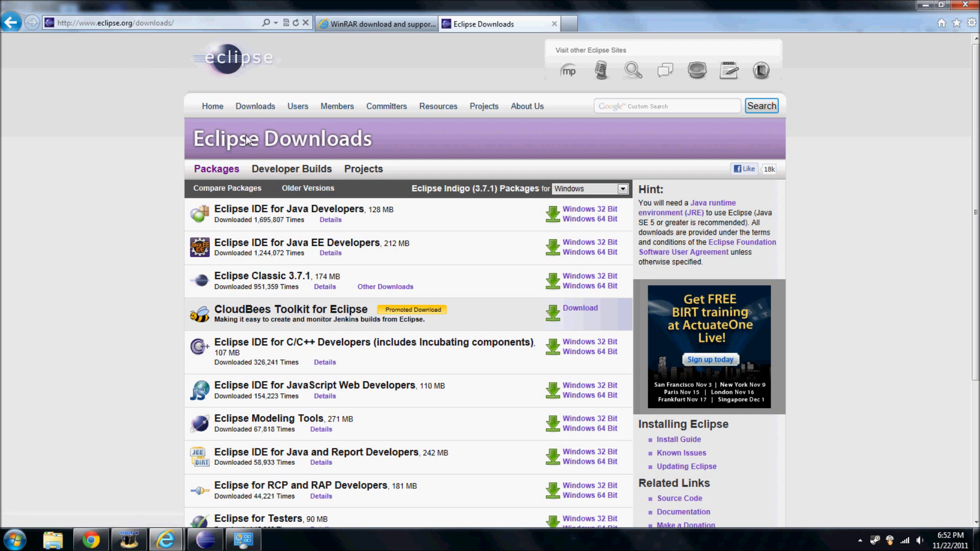
mouse_move(411, 208)
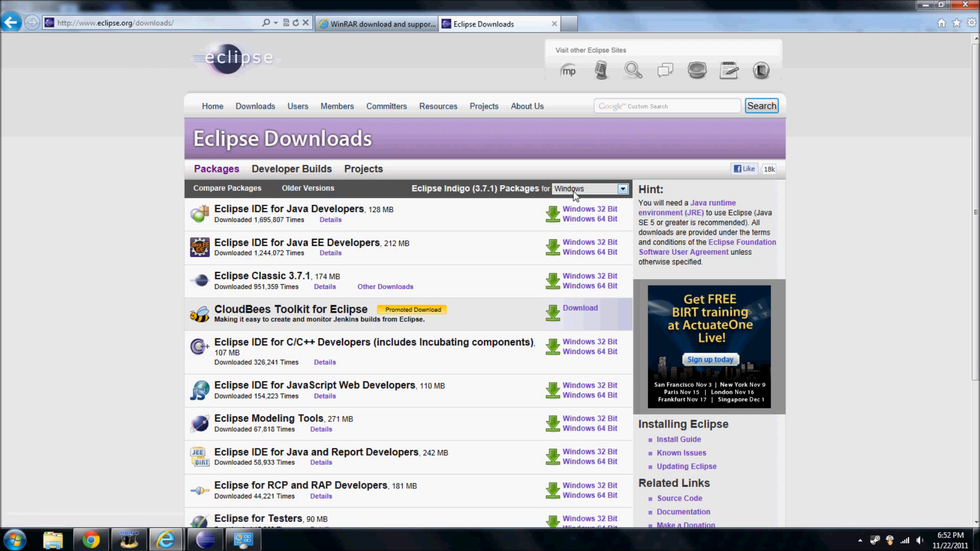
mouse_move(550, 211)
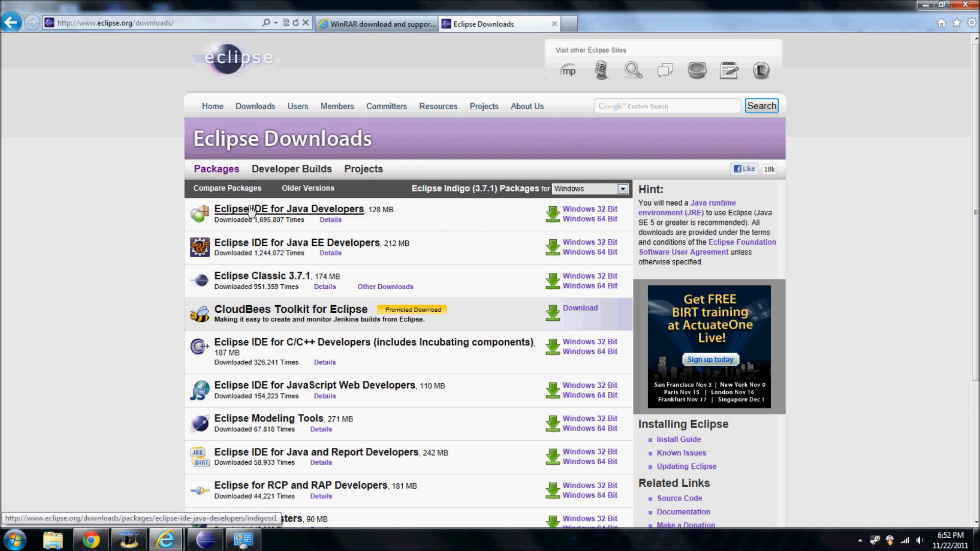
mouse_move(285, 219)
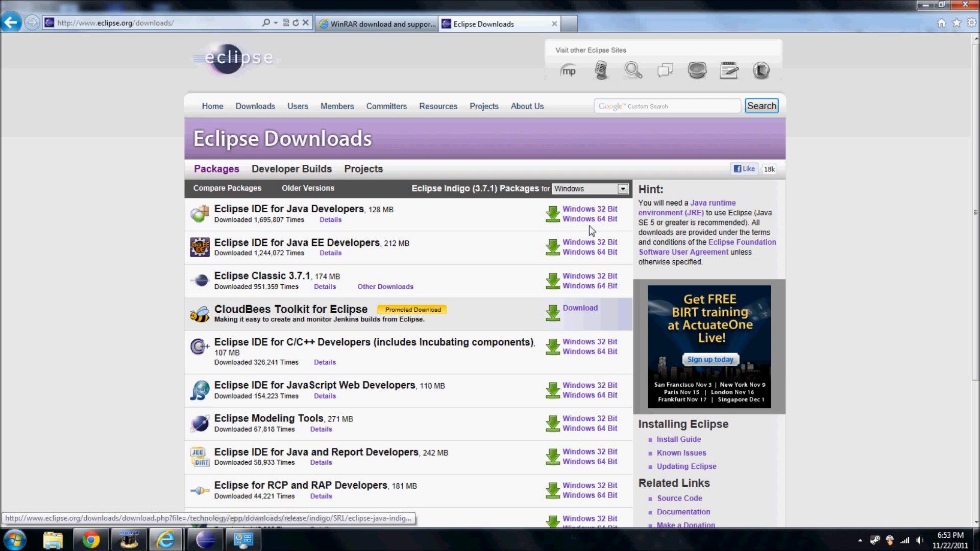
Step: Request the Windows 64 Bit Eclipse IDE for Java Developers zip from the United States ibiblio mirror
click(590, 219)
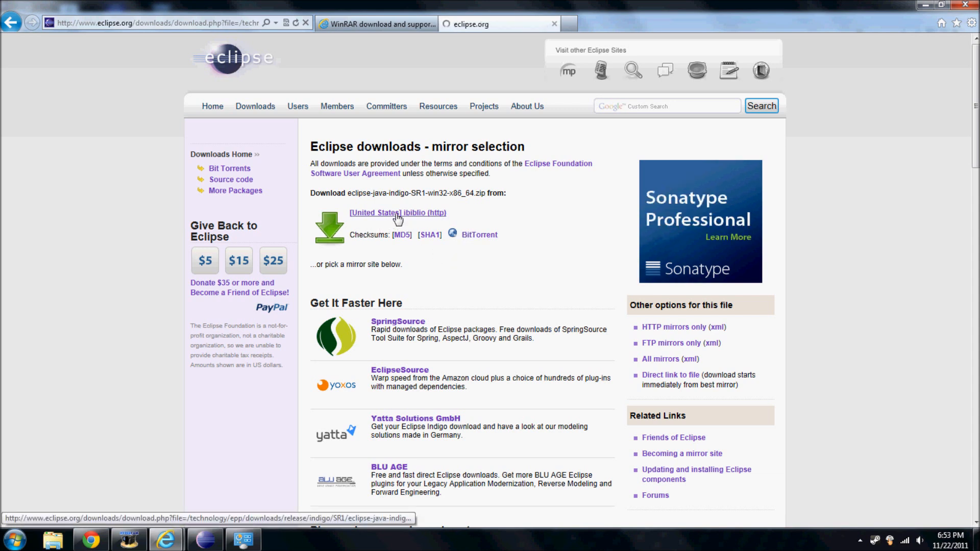
click(397, 213)
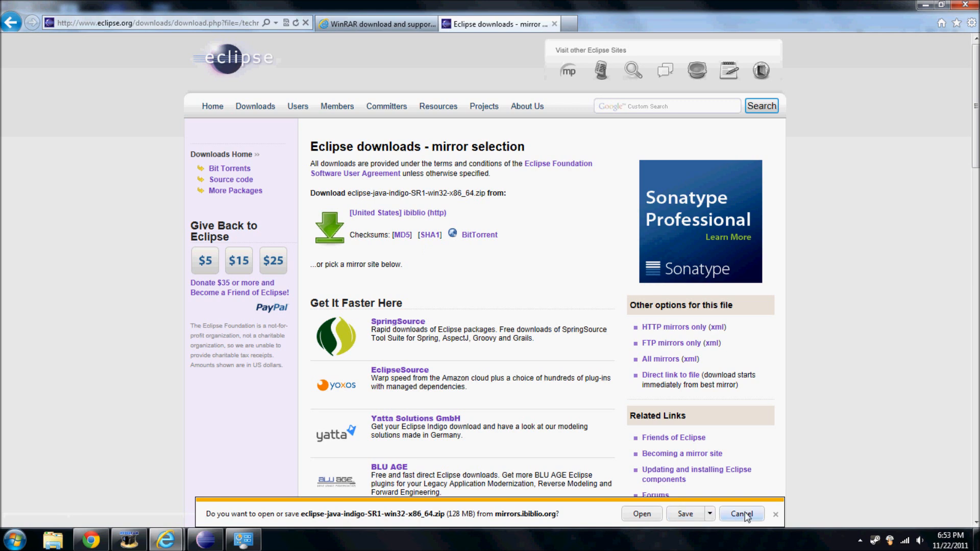
Step: Cancel the open/save prompt for the Eclipse zip download
click(741, 514)
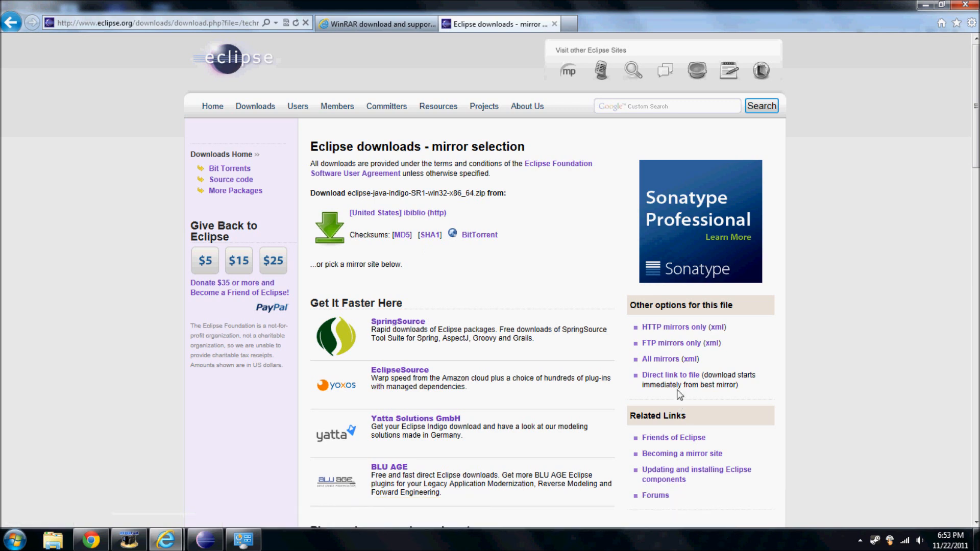
mouse_move(853, 4)
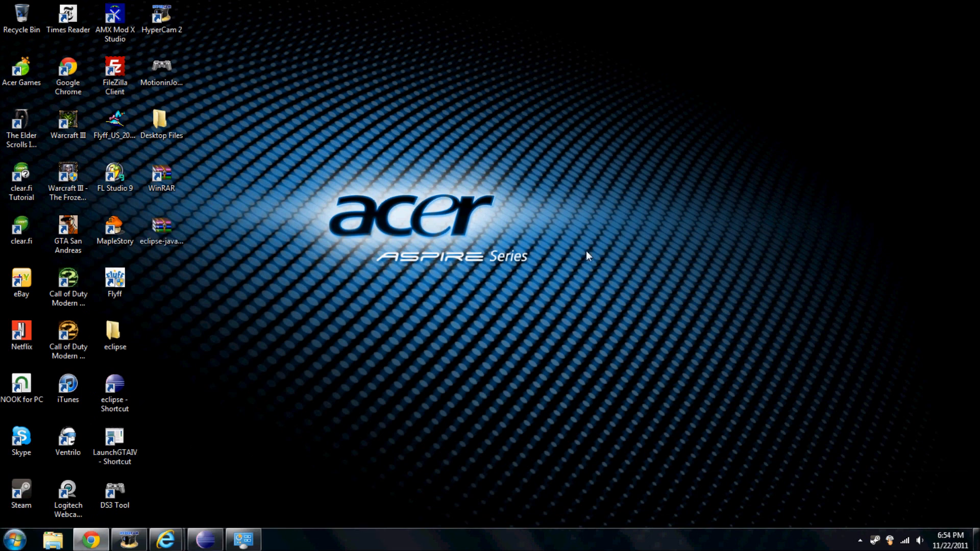
mouse_move(311, 239)
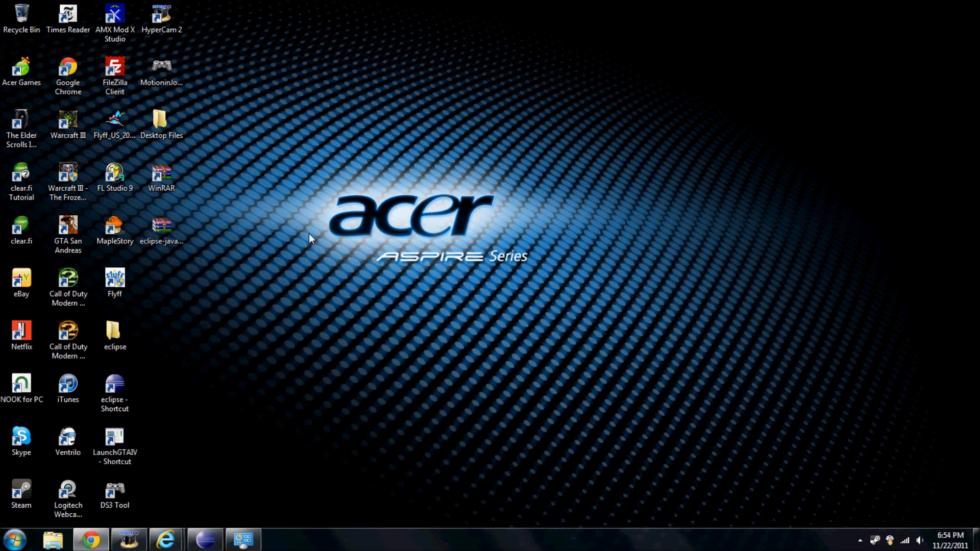
Step: Extract the Eclipse zip with WinRAR into a desktop folder named eclipse-java-indigo-SR1-win32-x86_64
drag(161, 227, 255, 235)
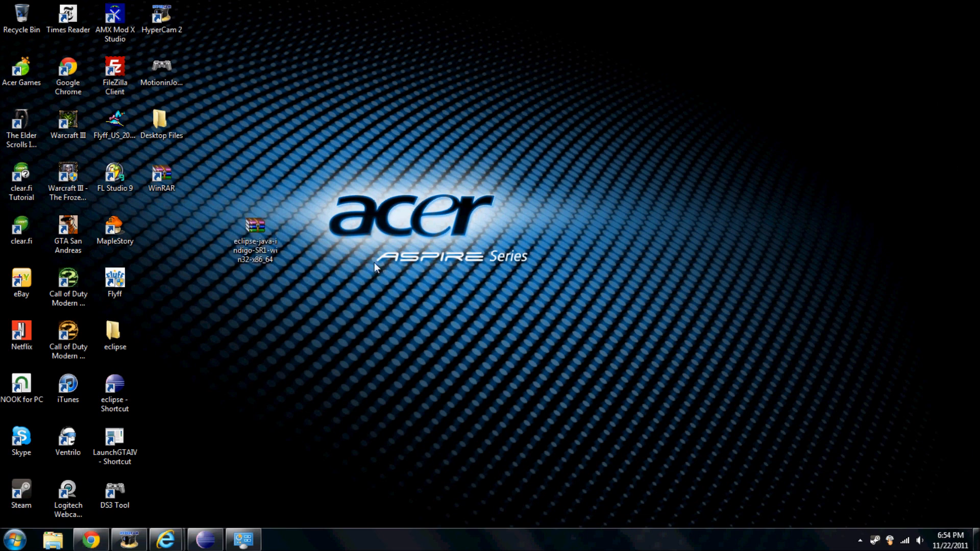
click(254, 224)
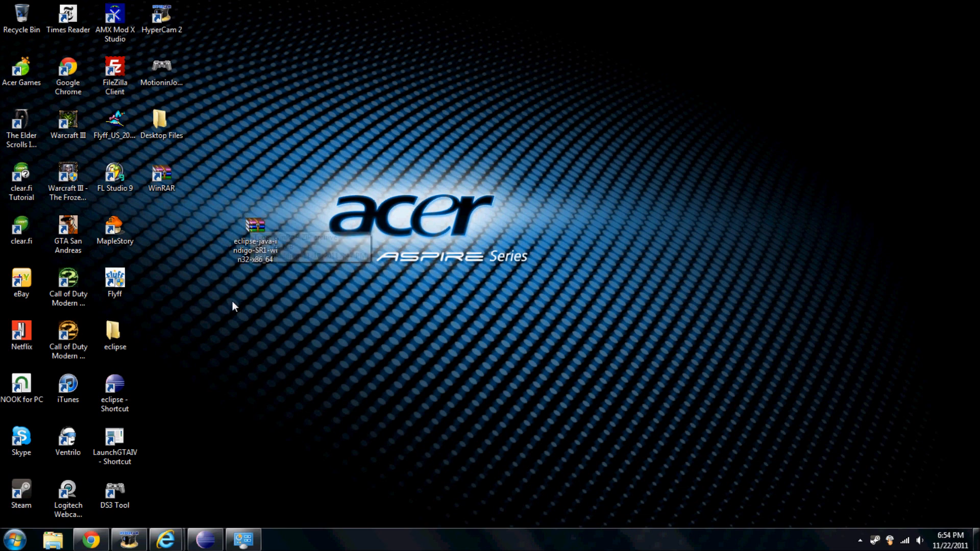
mouse_move(249, 280)
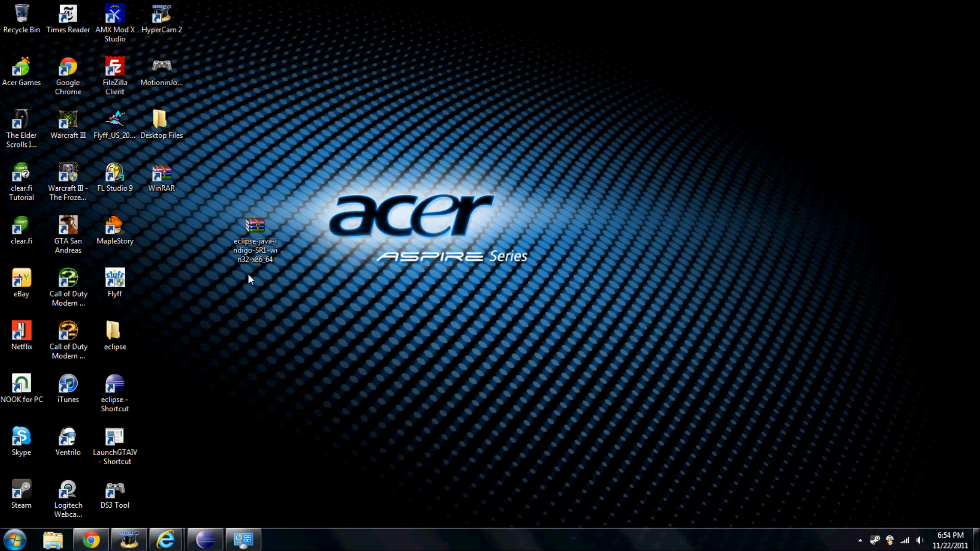
mouse_move(254, 331)
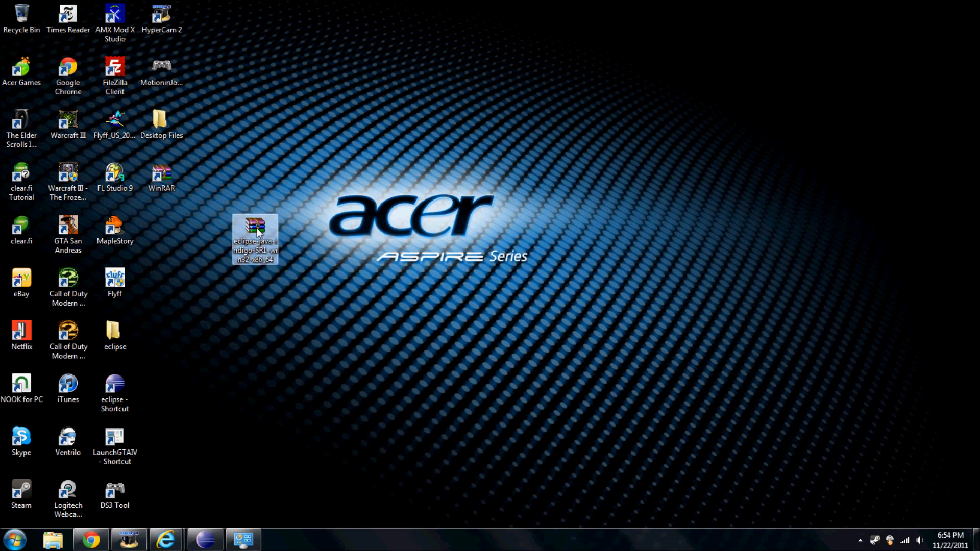
drag(255, 238, 230, 224)
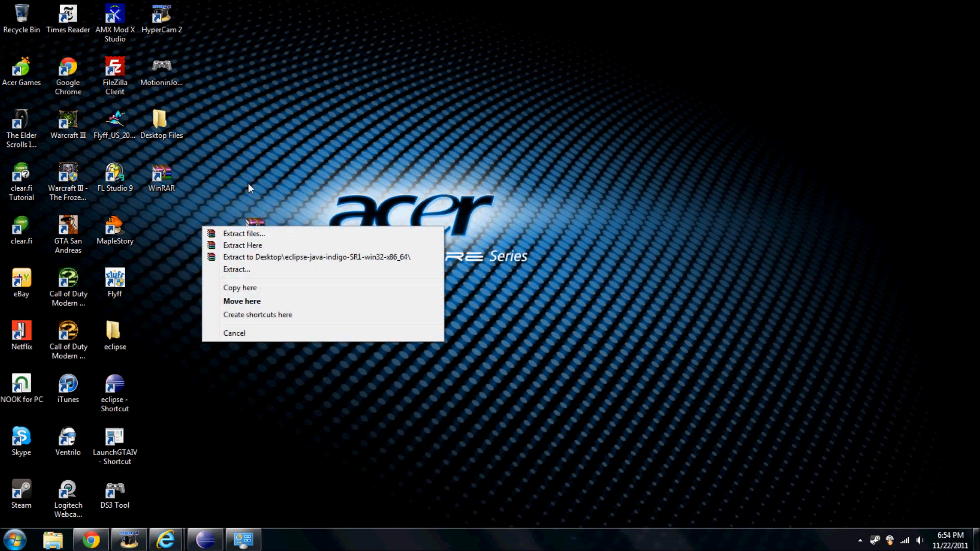
mouse_move(268, 257)
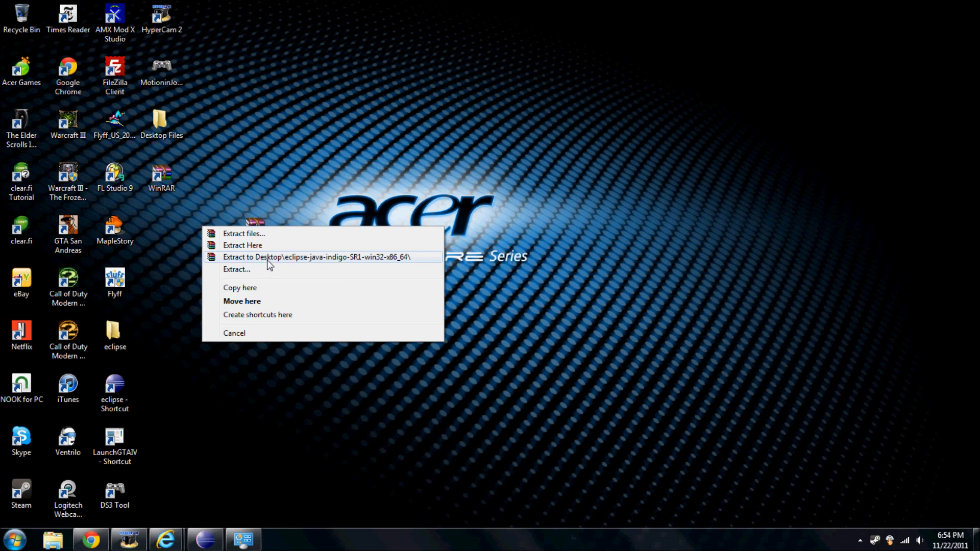
mouse_move(252, 263)
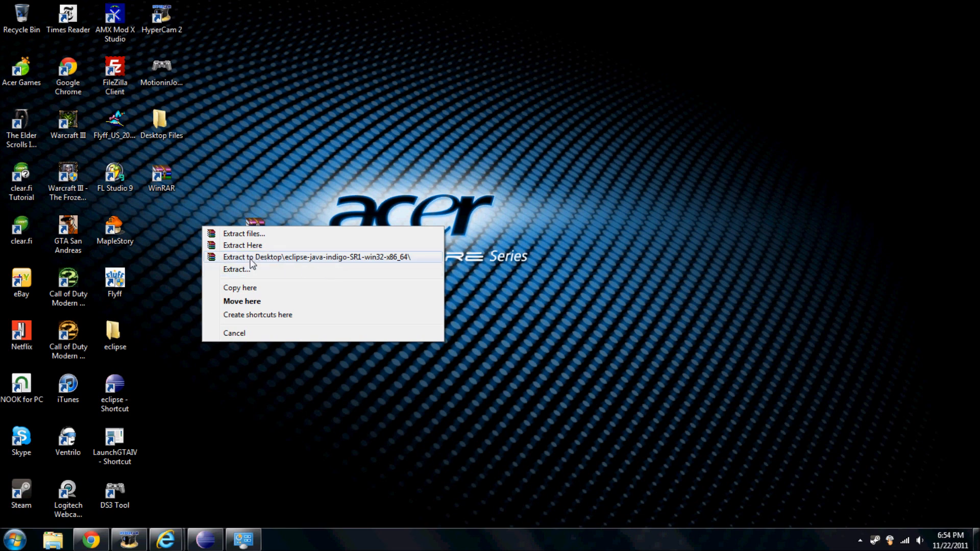
click(315, 258)
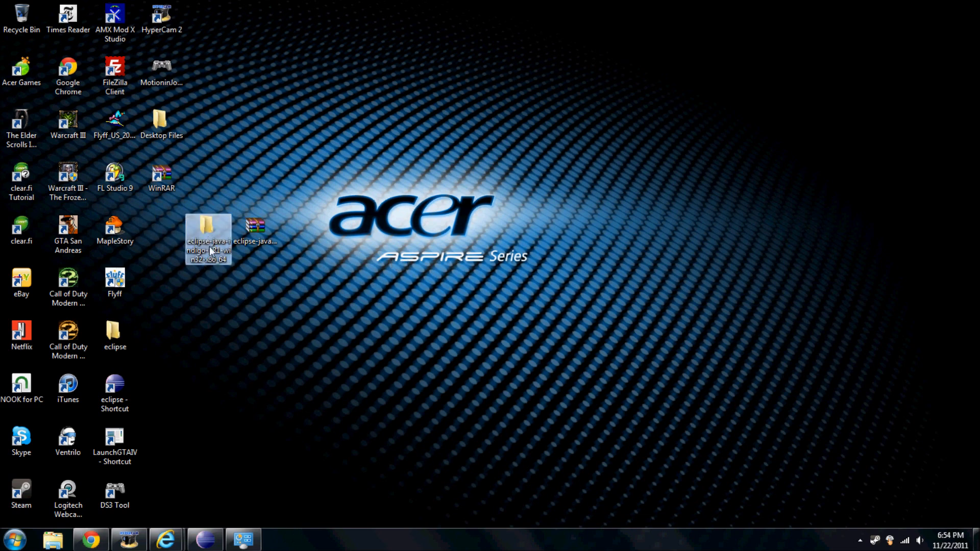
click(226, 305)
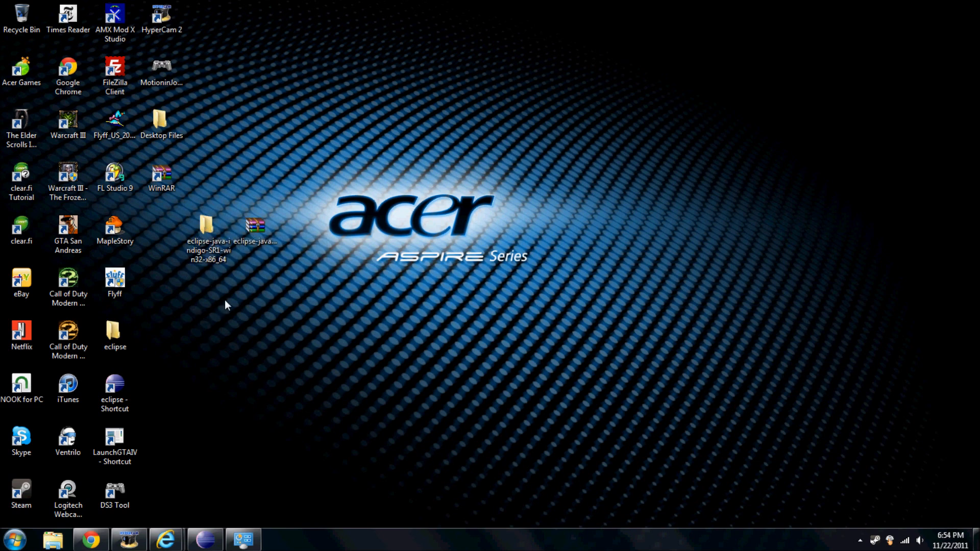
Step: Browse into the extracted folder's inner eclipse folder to reach eclipse.exe
double_click(206, 227)
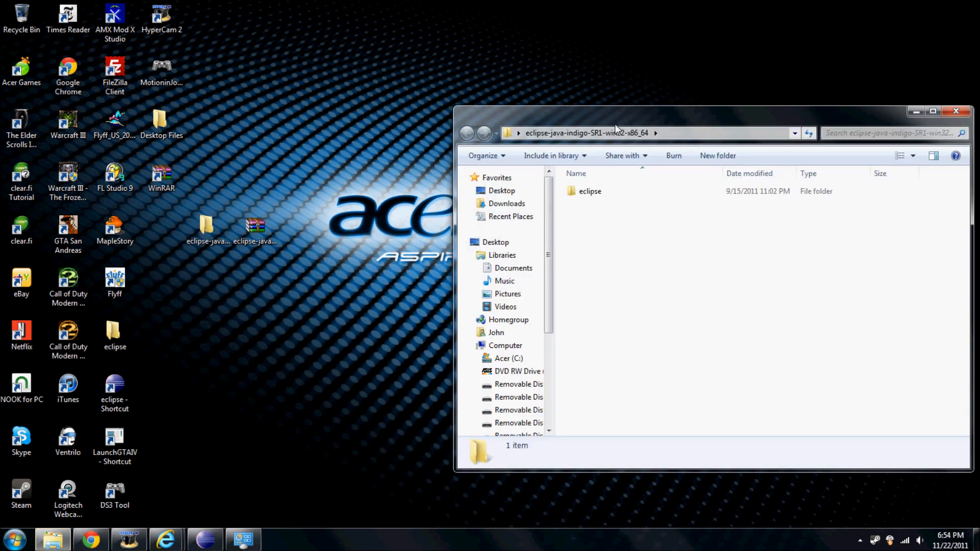
double_click(589, 191)
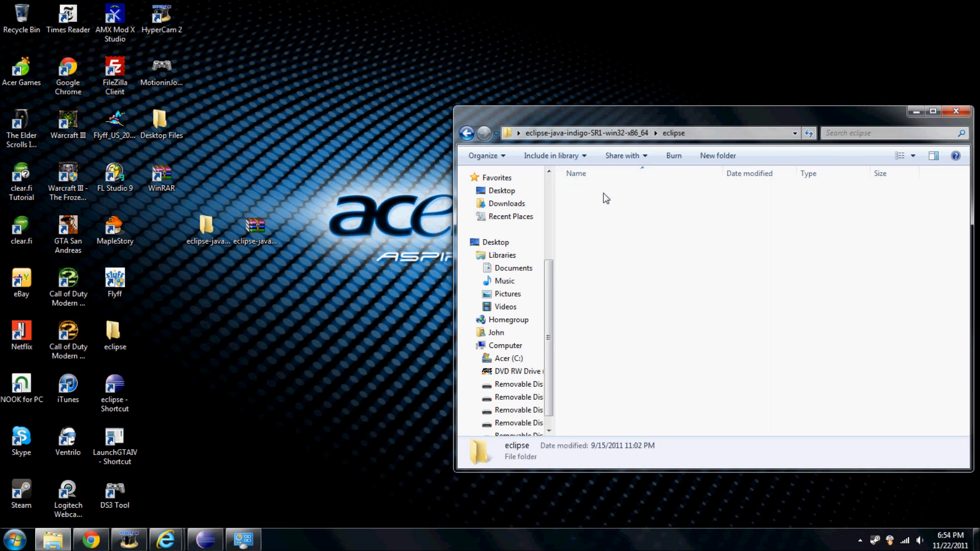
double_click(516, 450)
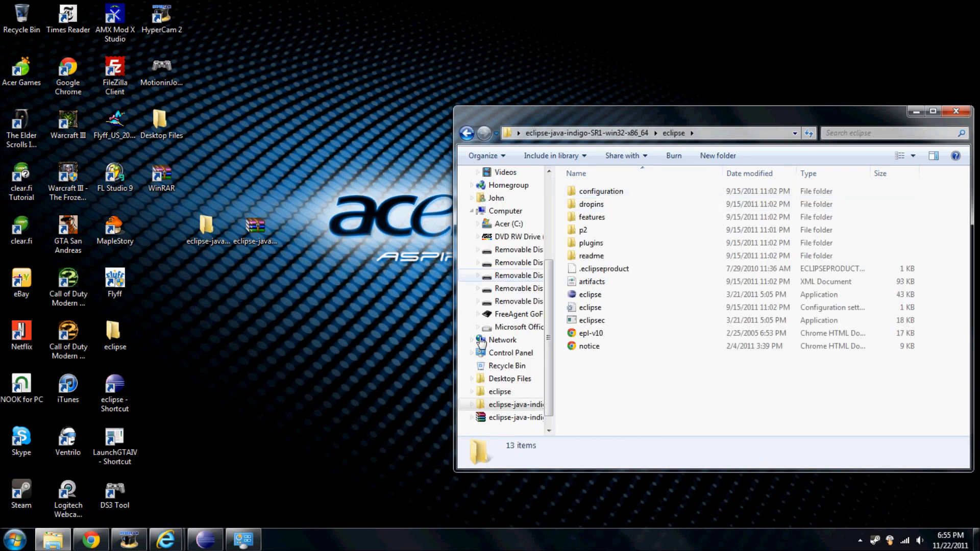
click(589, 294)
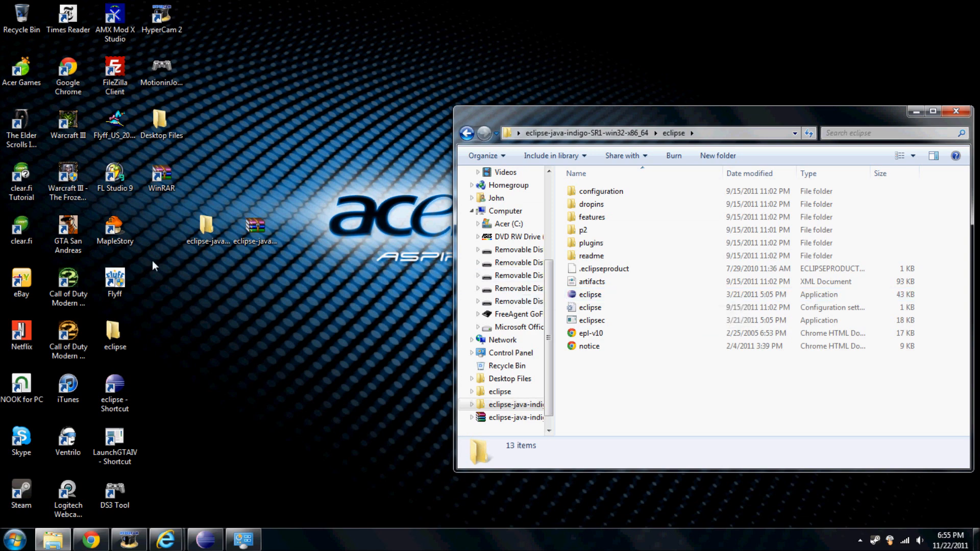
mouse_move(588, 294)
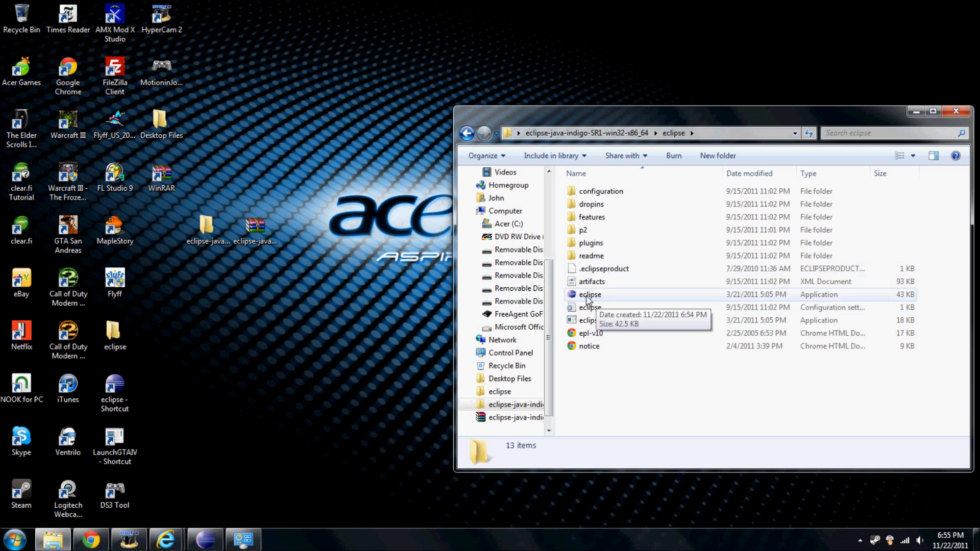
mouse_move(597, 294)
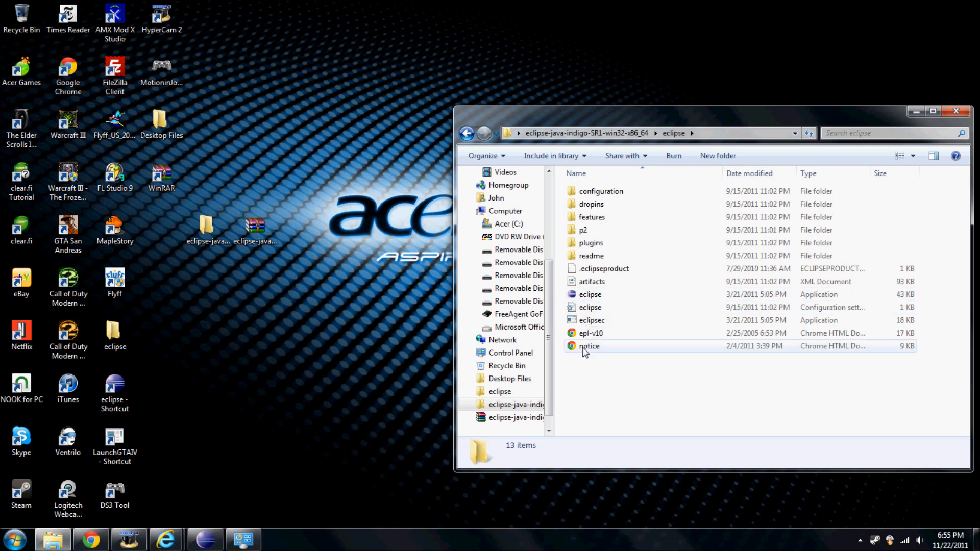
Step: Create a desktop shortcut to eclipse.exe and launch Eclipse from it
click(589, 294)
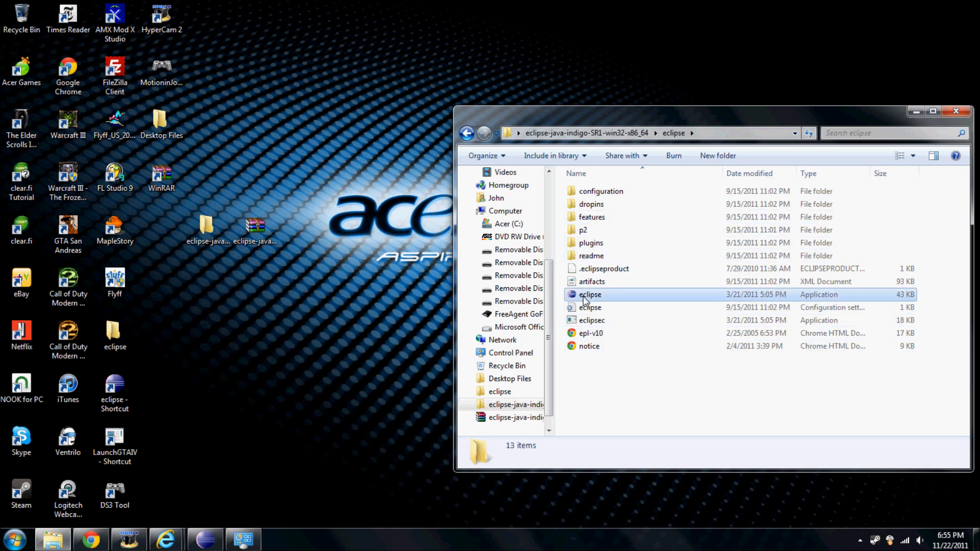
click(589, 295)
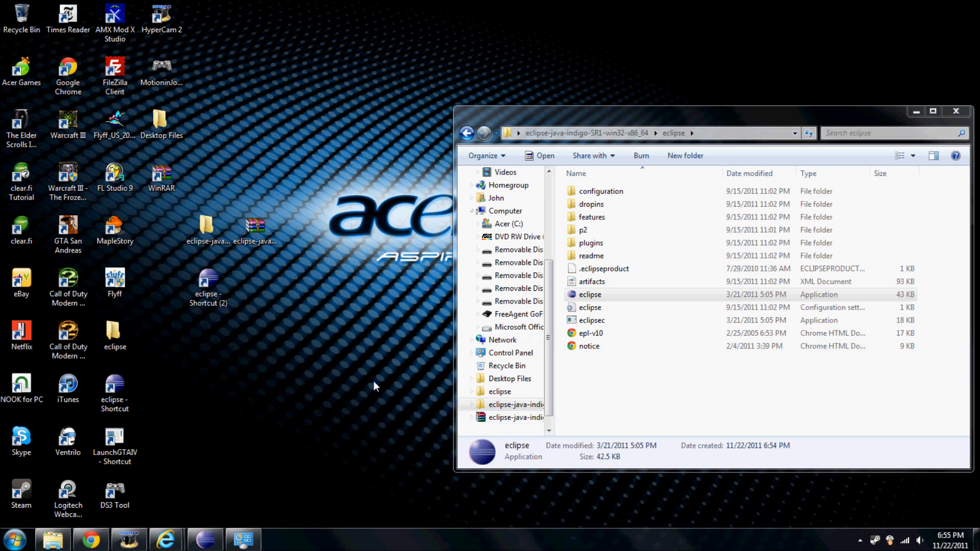
mouse_move(274, 283)
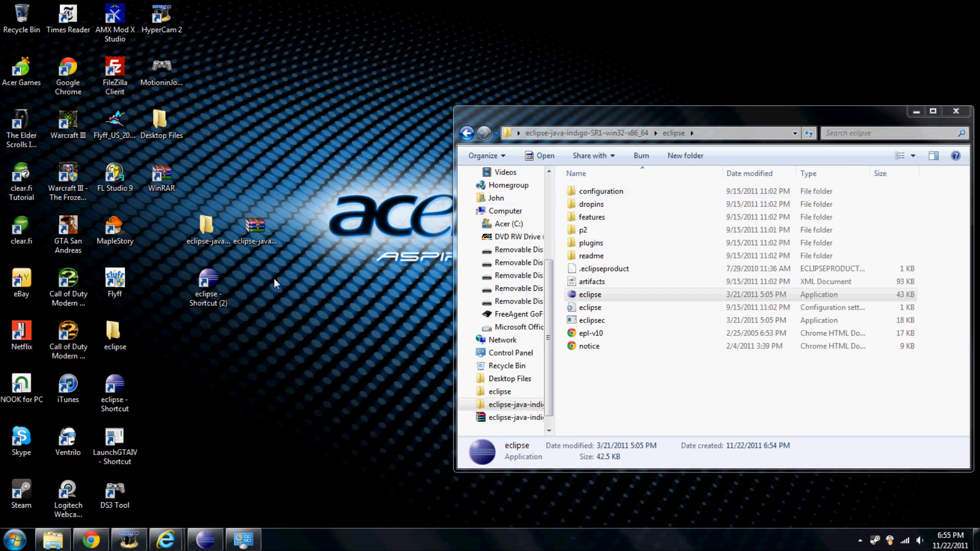
double_click(207, 282)
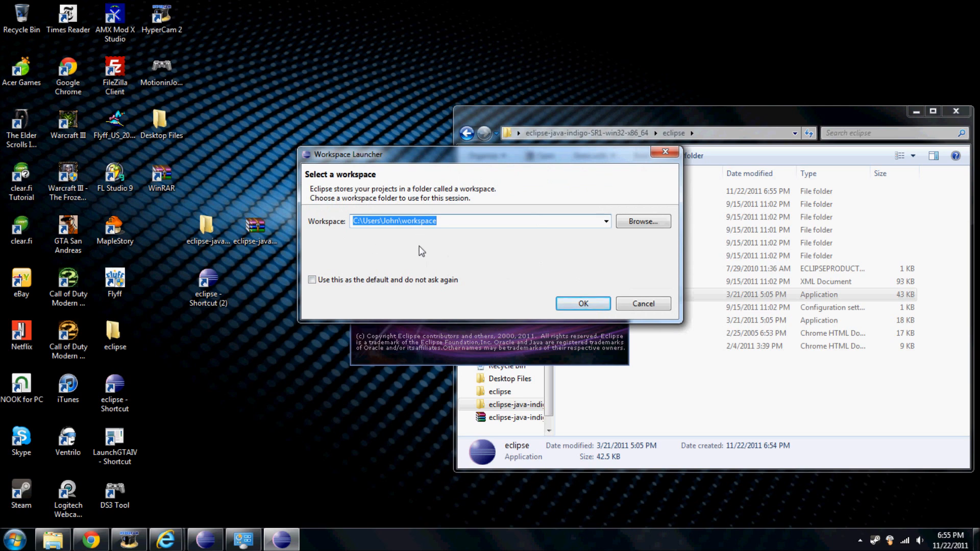
mouse_move(449, 247)
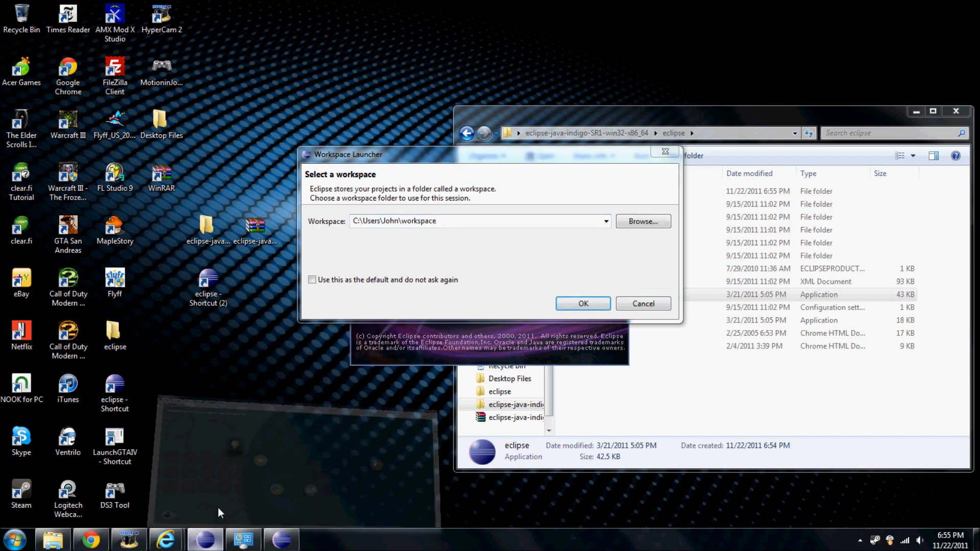
click(582, 303)
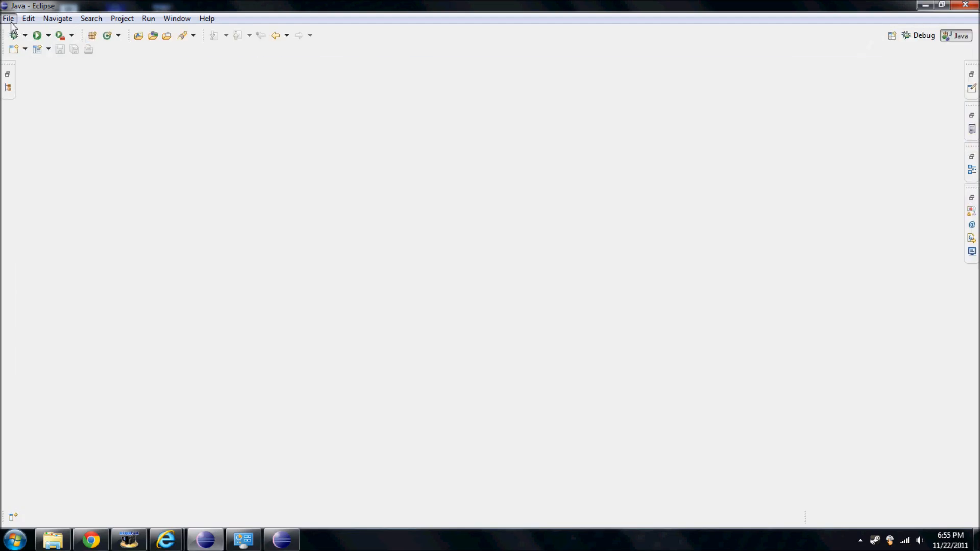
click(9, 18)
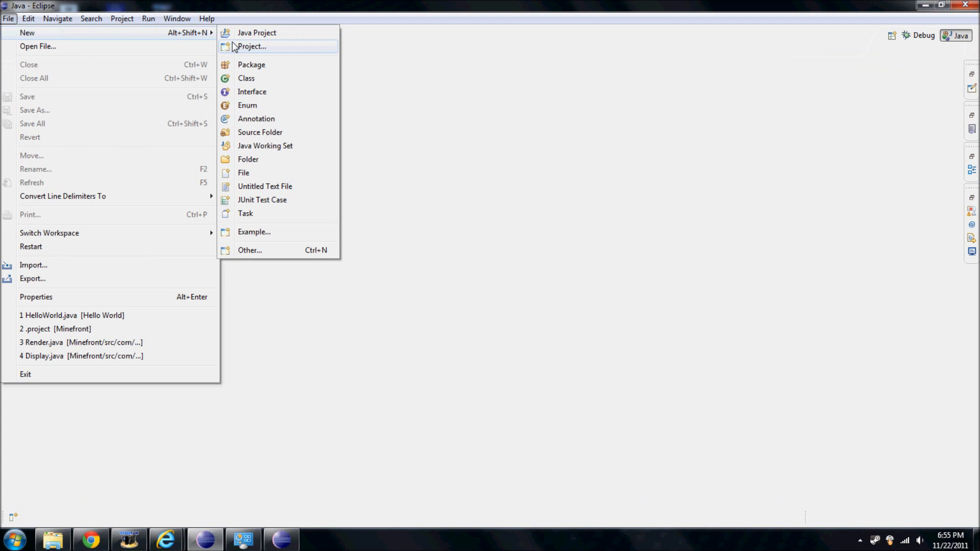
click(256, 33)
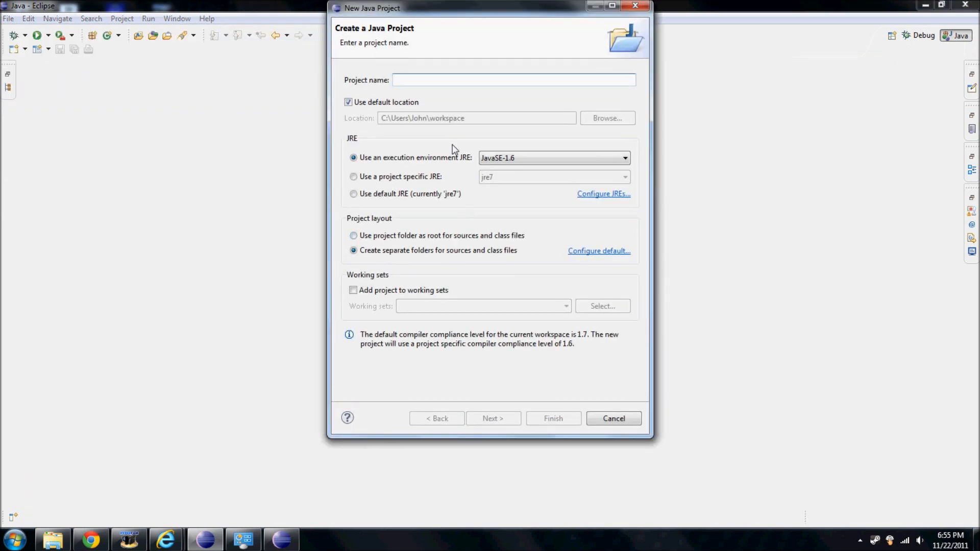
mouse_move(491, 119)
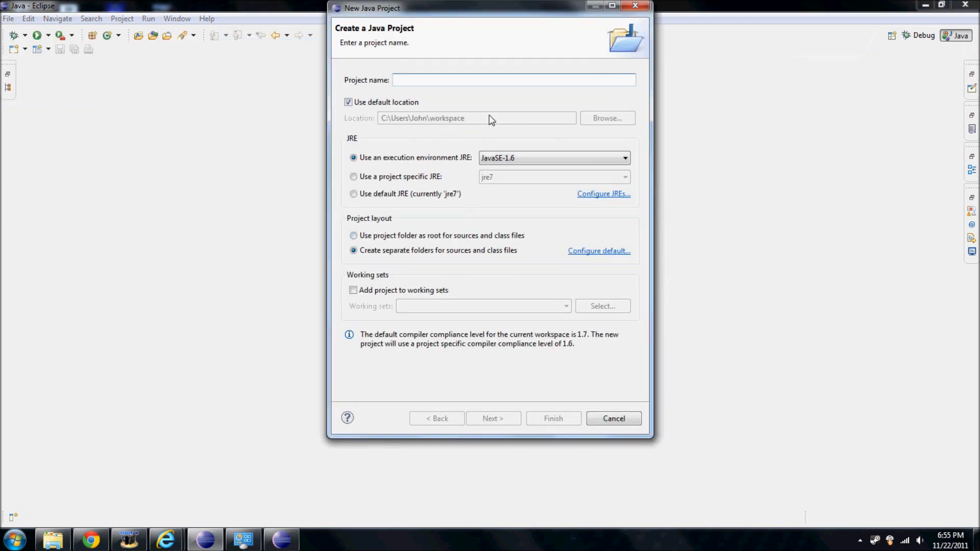
click(613, 418)
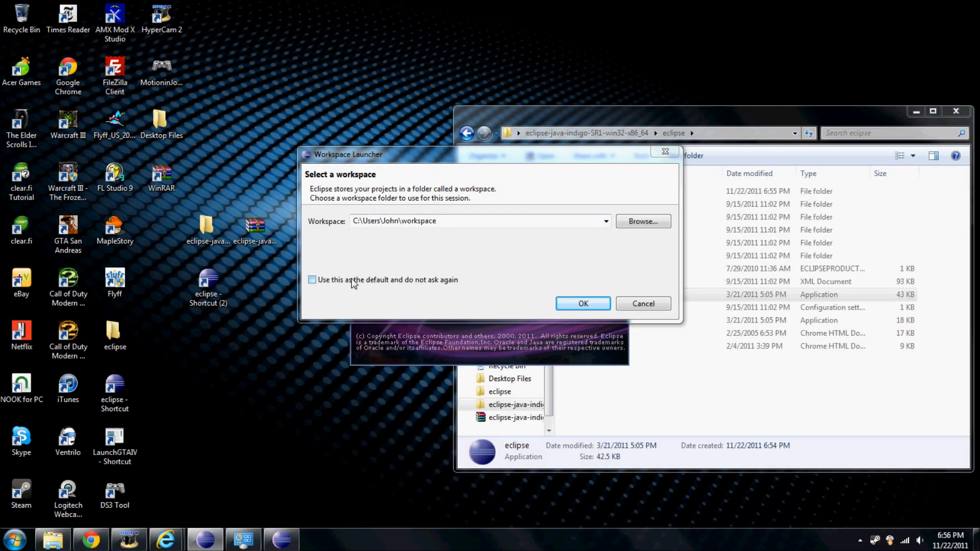
Step: Dismiss the Workspace Unavailable error and start Eclipse in a new workspace subfolder set as default
click(582, 303)
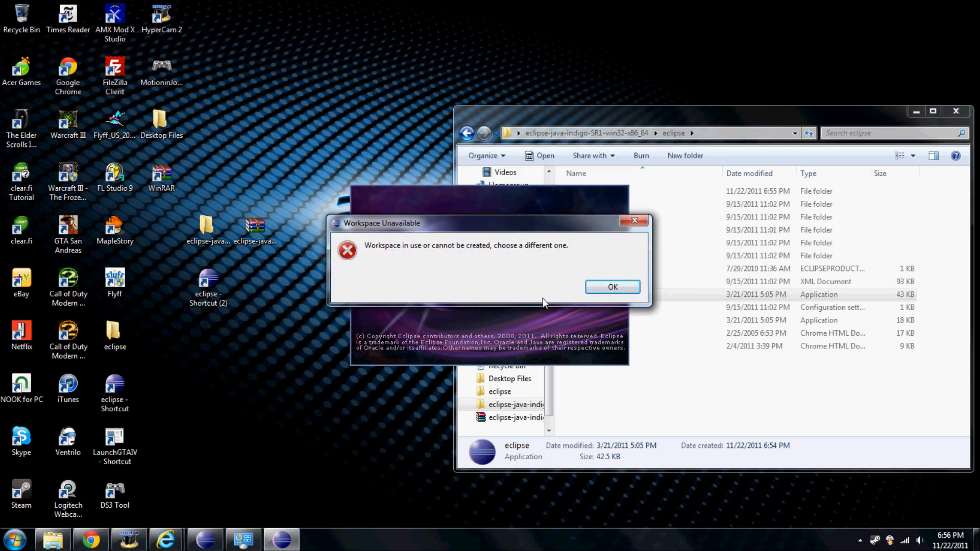
click(612, 287)
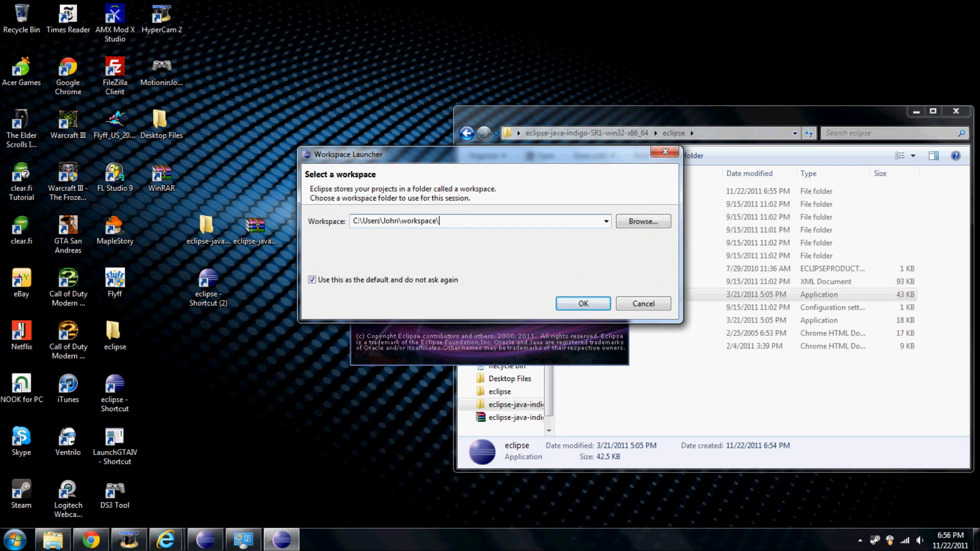
text(ints)
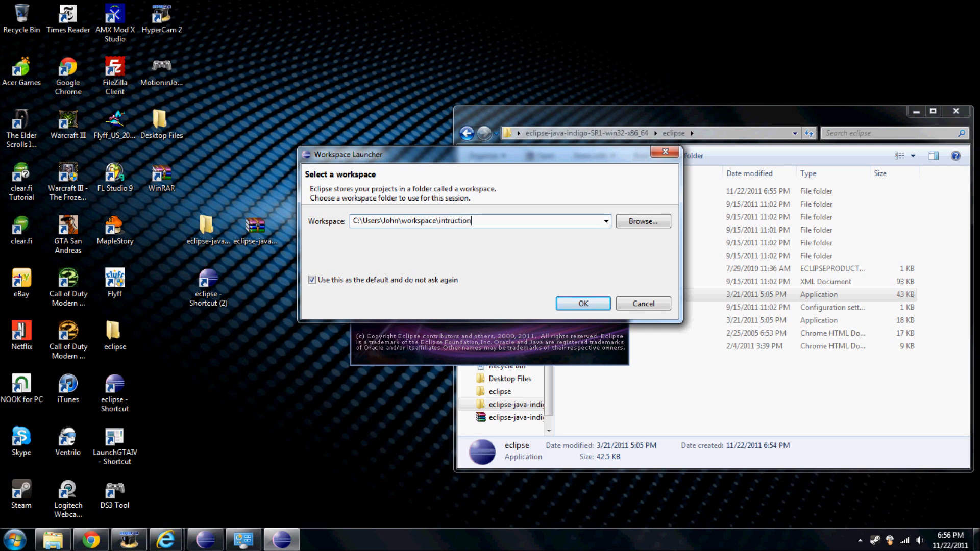
click(582, 303)
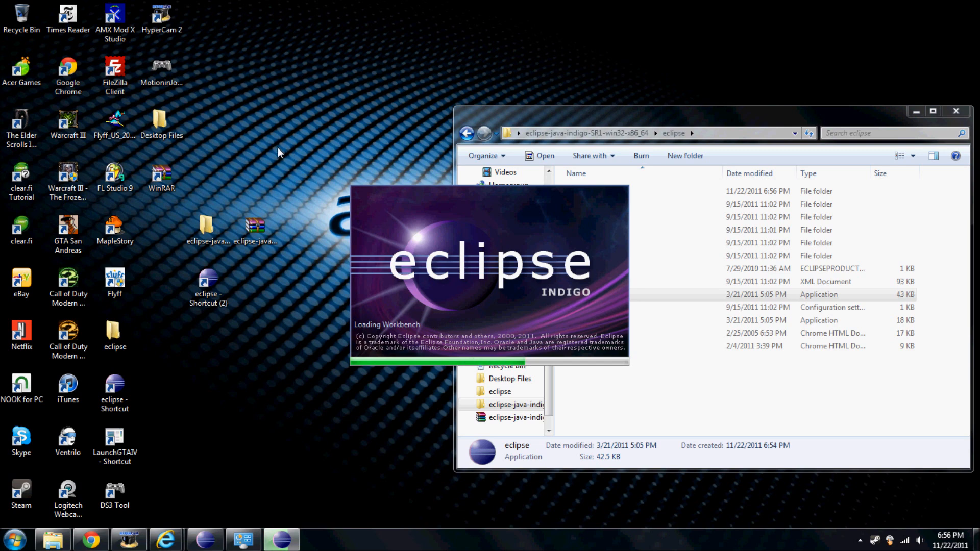
mouse_move(264, 125)
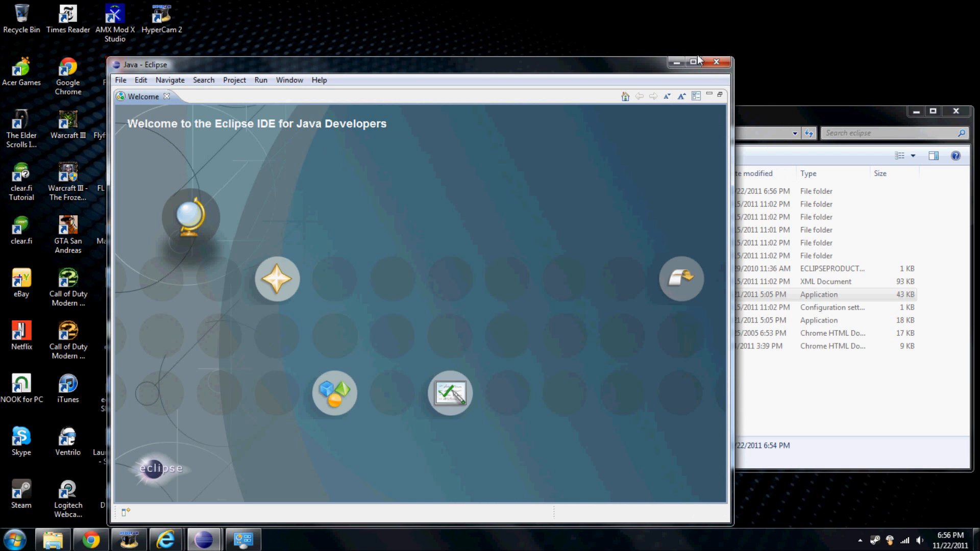
Step: Maximize the Eclipse window to fill the screen
click(692, 61)
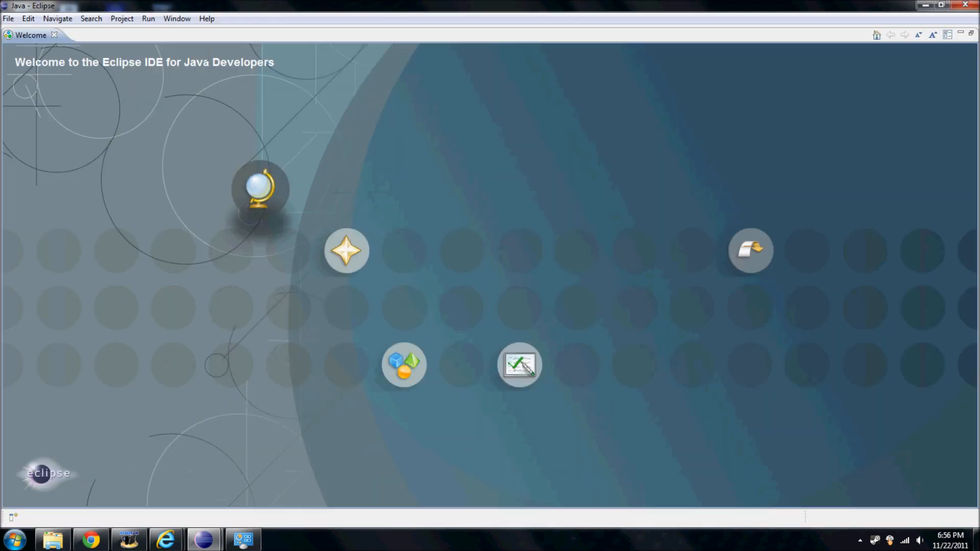
mouse_move(124, 131)
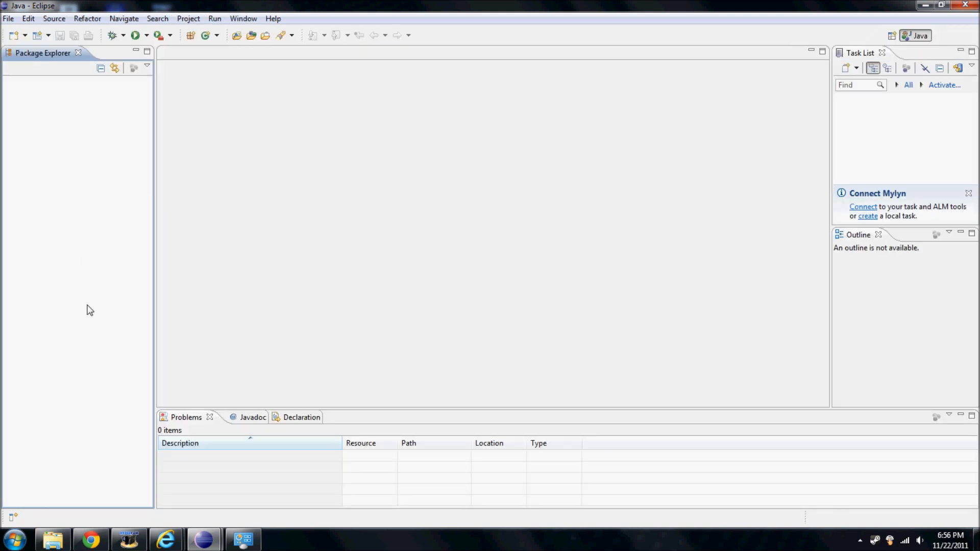
mouse_move(91, 263)
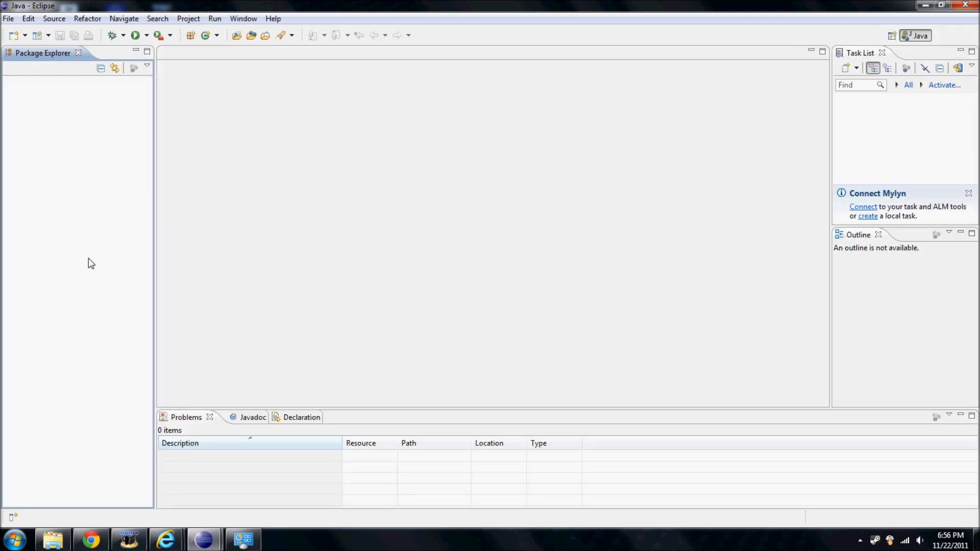
mouse_move(93, 258)
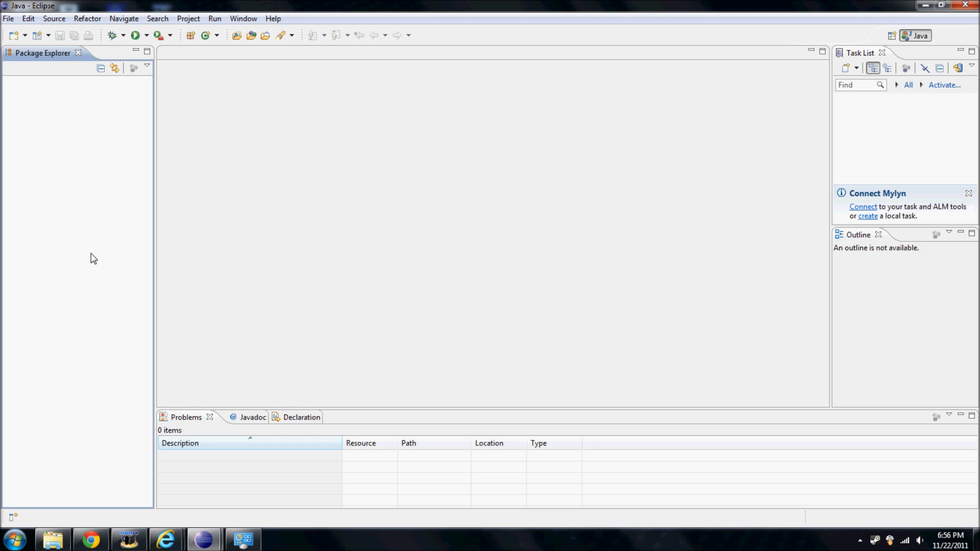
mouse_move(45, 117)
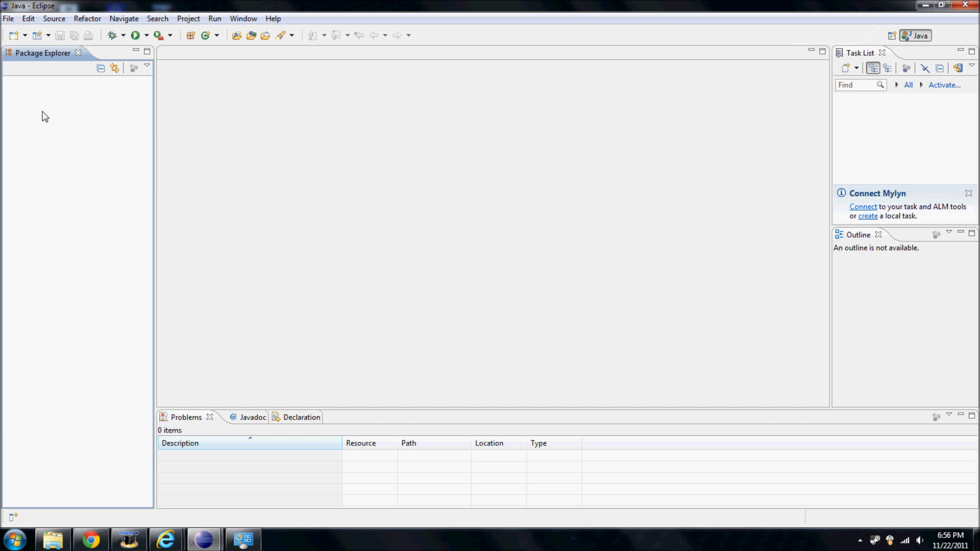
mouse_move(26, 109)
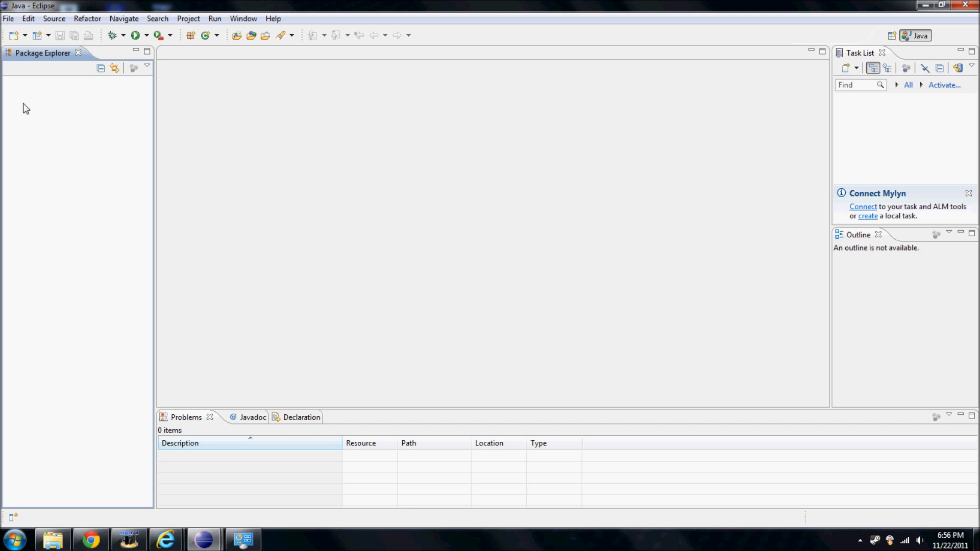